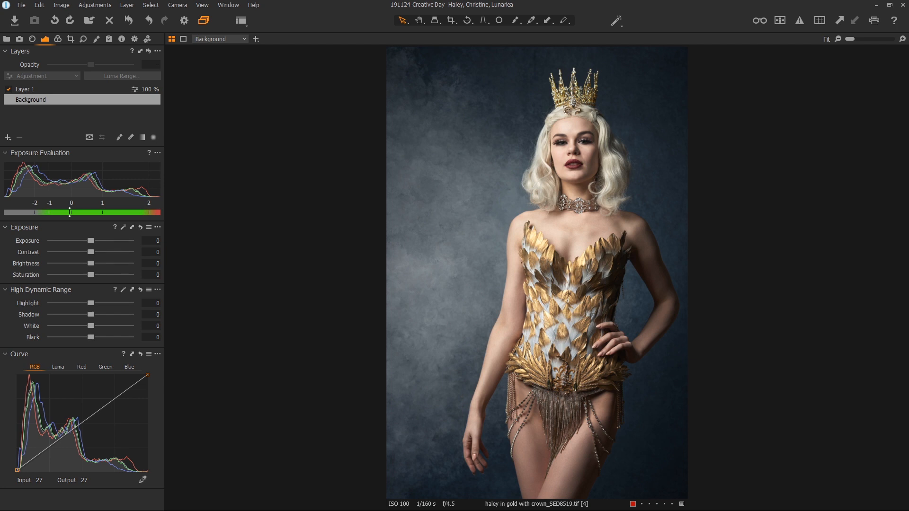
Select the Background layer and toggle Layer 1 off and back on for comparison
{"action": "left_click", "coordinate": [30, 99]}
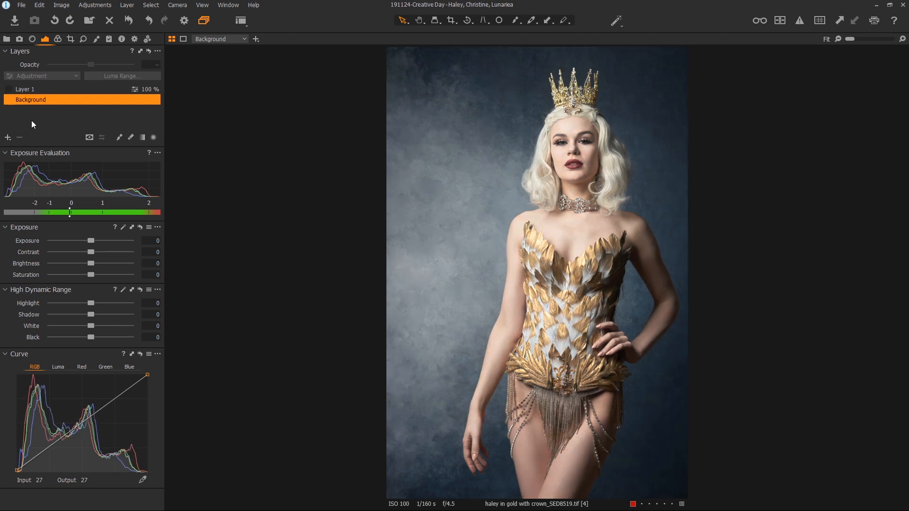
{"action": "mouse_move", "coordinate": [12, 98]}
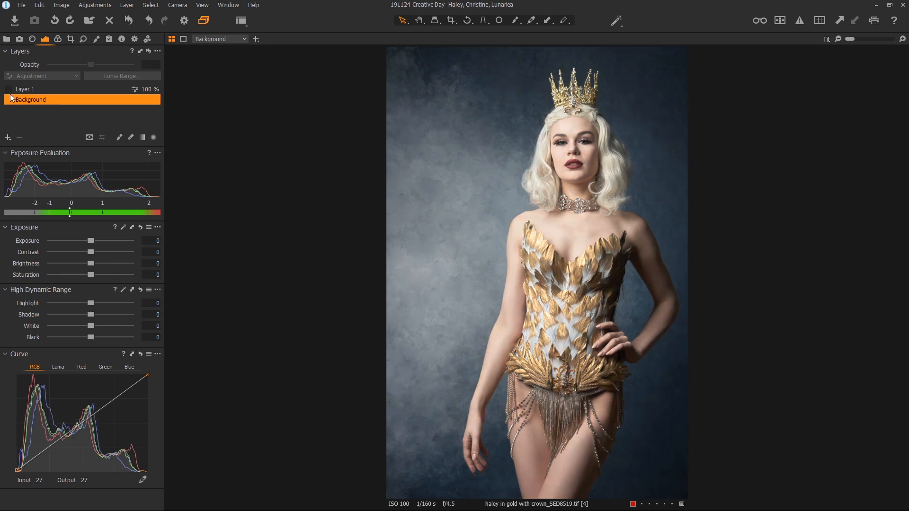
{"action": "left_click", "coordinate": [10, 90]}
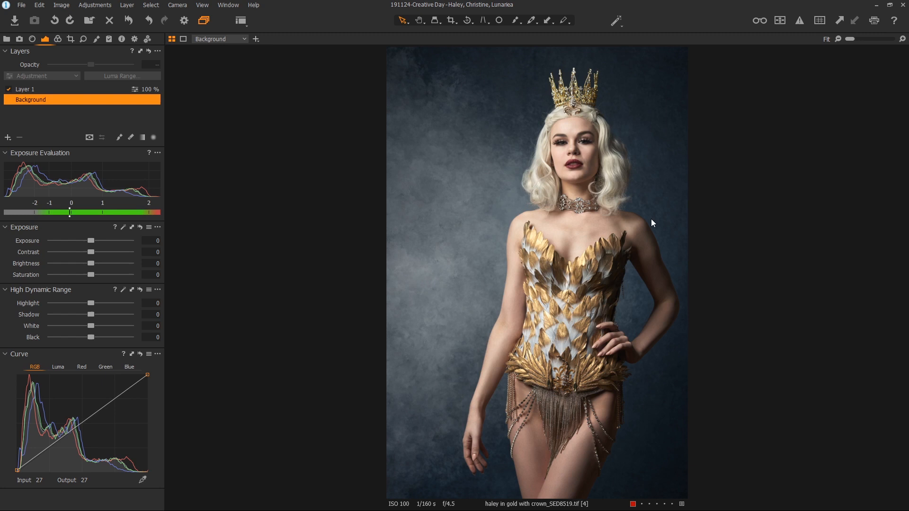
{"action": "mouse_move", "coordinate": [746, 212]}
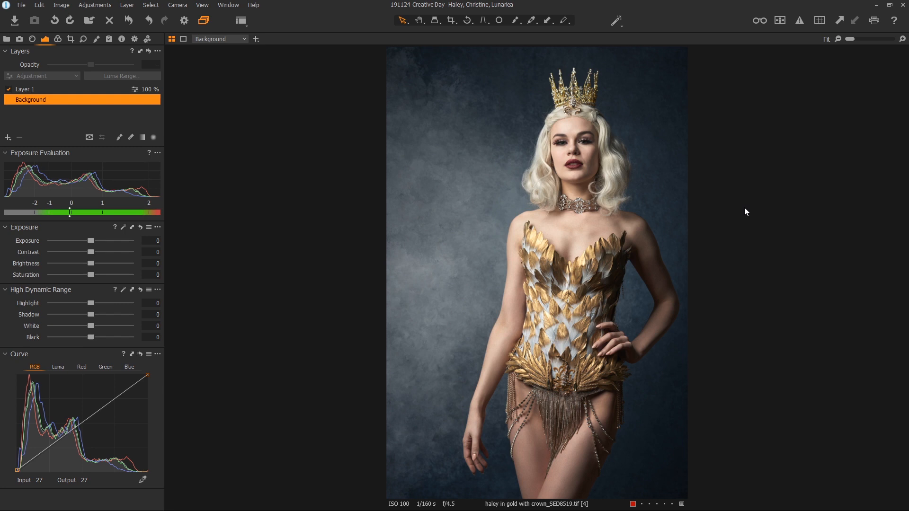
{"action": "mouse_move", "coordinate": [339, 305]}
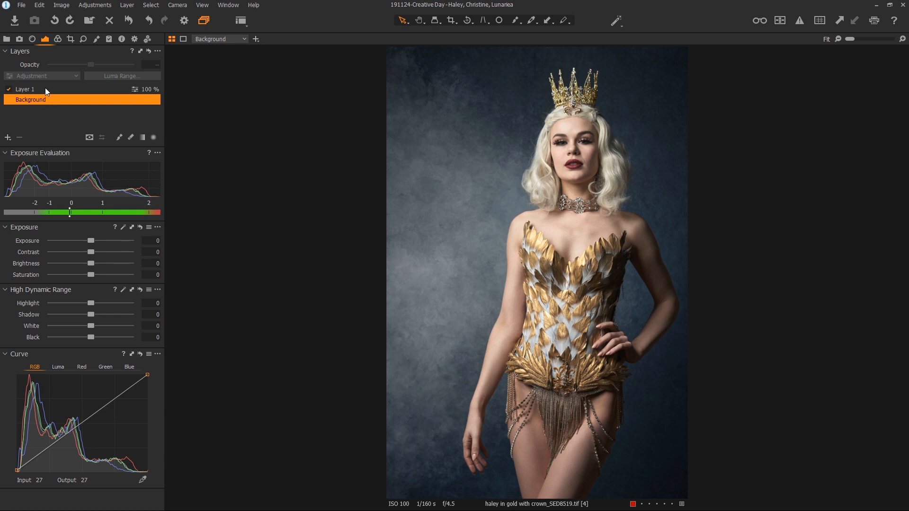
{"action": "mouse_move", "coordinate": [81, 203]}
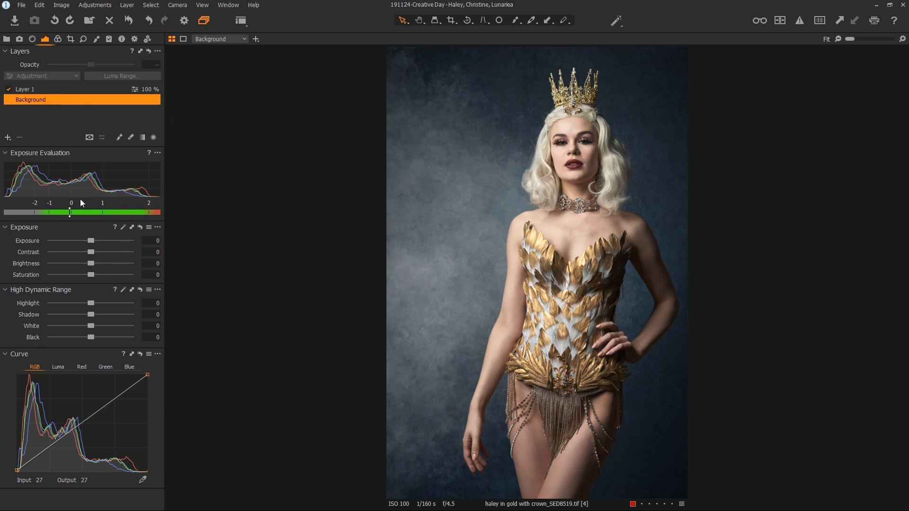
{"action": "mouse_move", "coordinate": [87, 207]}
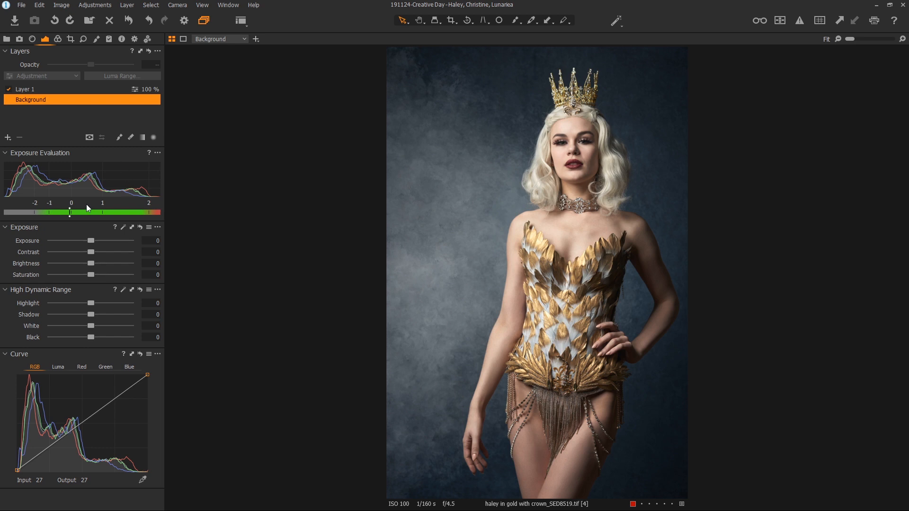
{"action": "mouse_move", "coordinate": [59, 187]}
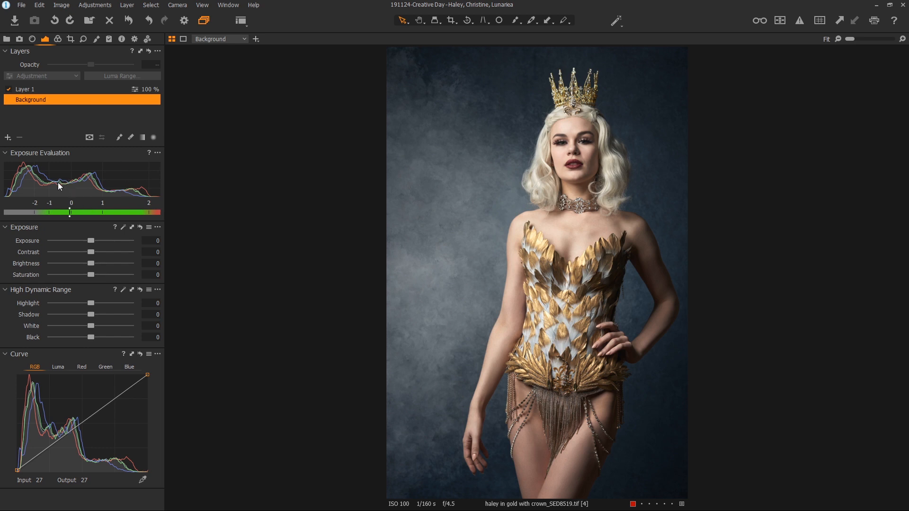
{"action": "mouse_move", "coordinate": [55, 193]}
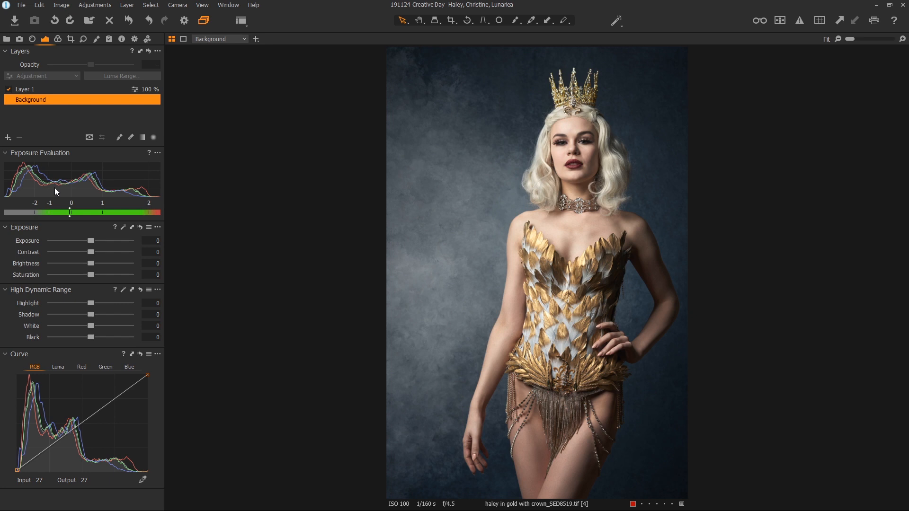
Collapse the Exposure Evaluation histogram so the adjustment sliders sit higher
{"action": "left_click", "coordinate": [6, 153]}
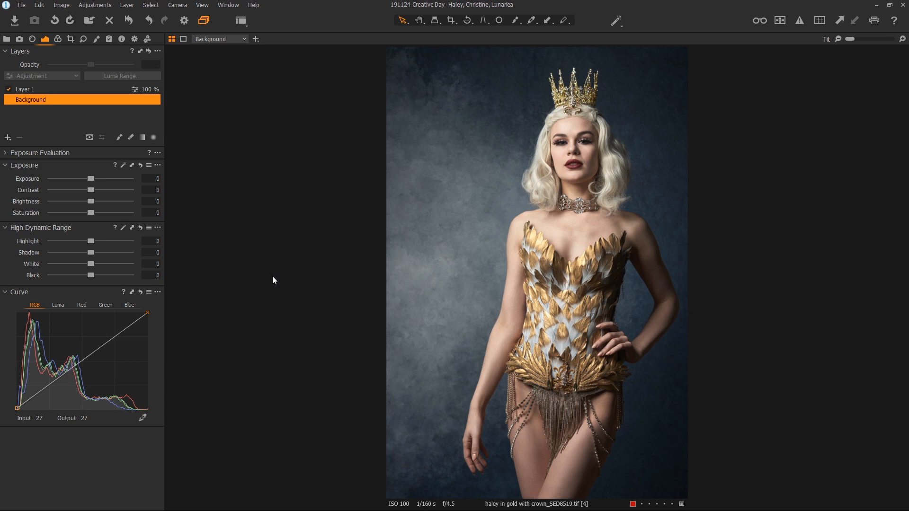
{"action": "mouse_move", "coordinate": [356, 207]}
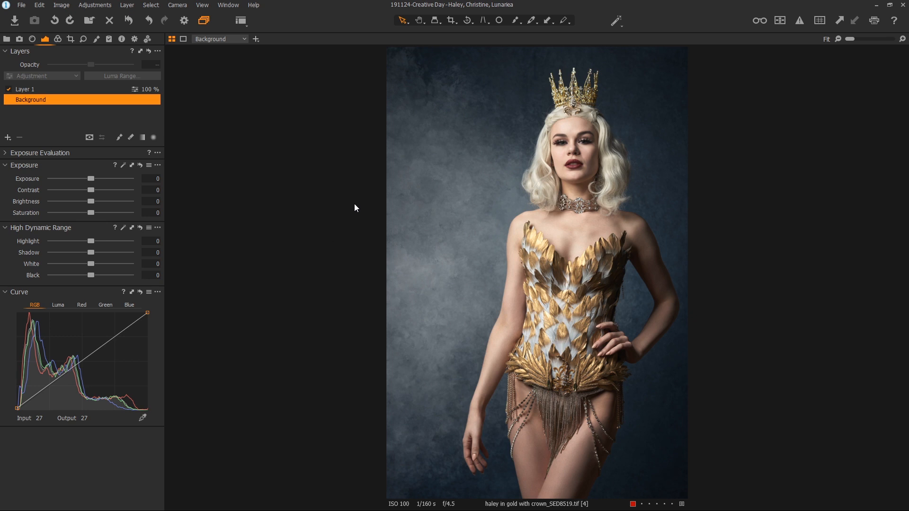
{"action": "mouse_move", "coordinate": [575, 129]}
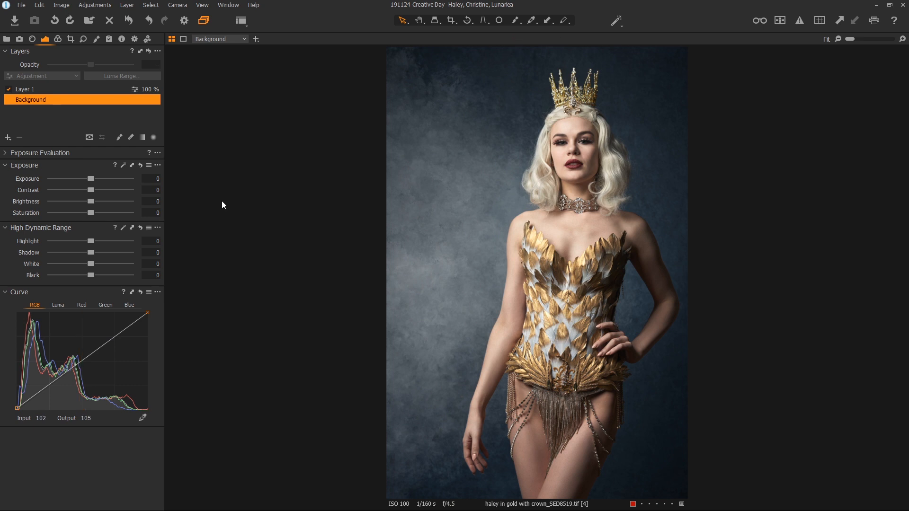
{"action": "mouse_move", "coordinate": [136, 254]}
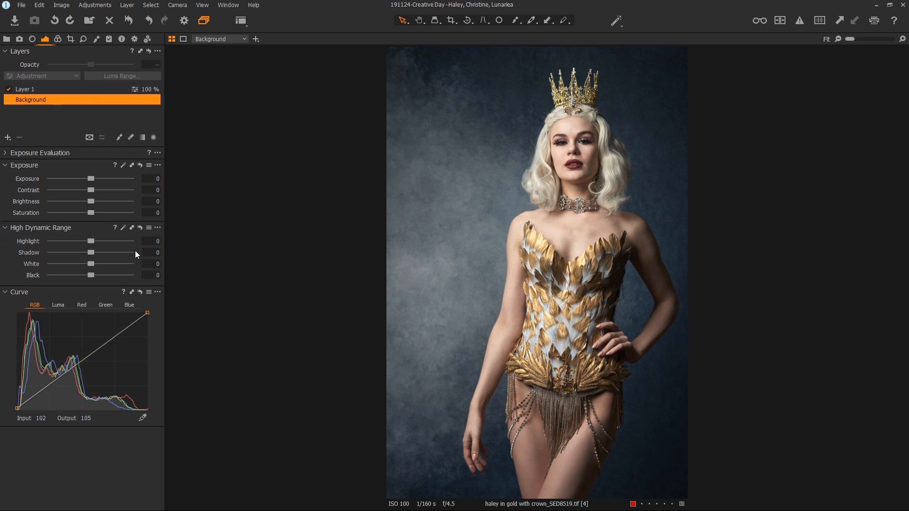
{"action": "mouse_move", "coordinate": [497, 332]}
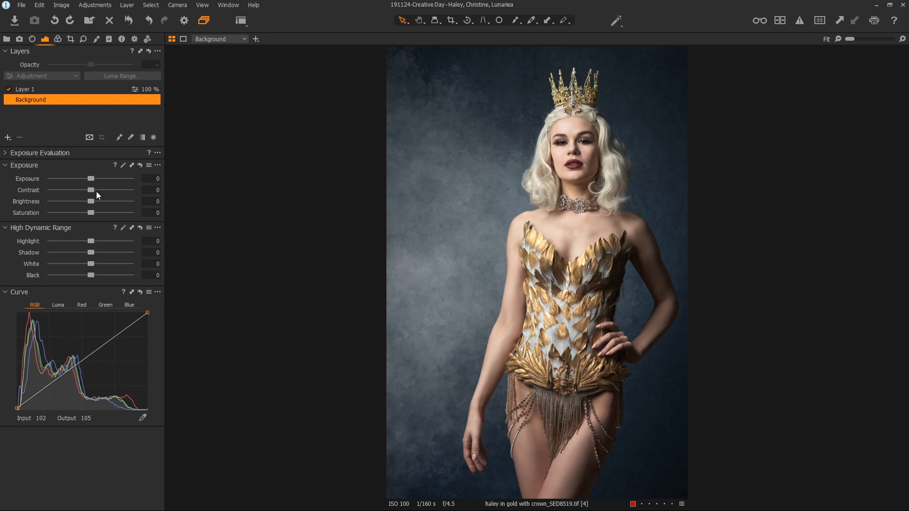
{"action": "mouse_move", "coordinate": [93, 180]}
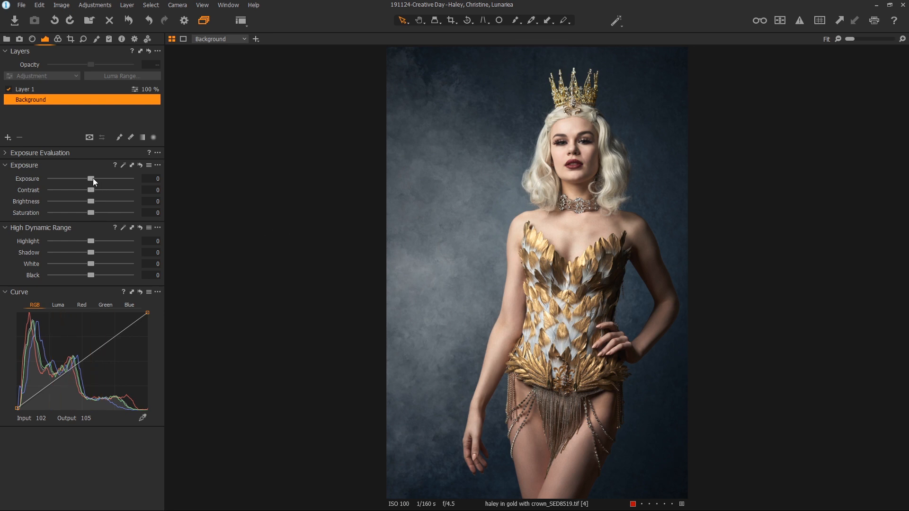
{"action": "mouse_move", "coordinate": [579, 250]}
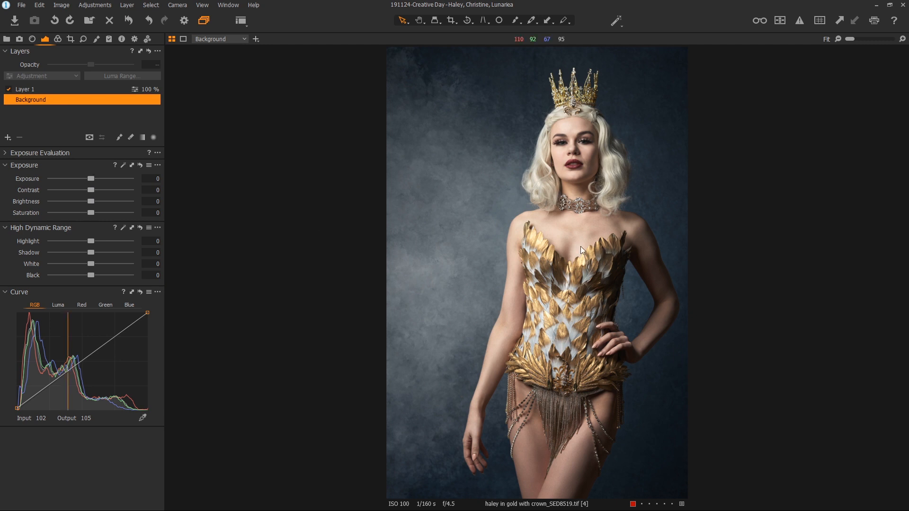
Trial exposure and reset it, then settle Contrast at -22 on the Background layer
{"action": "left_click_drag", "start_coordinate": [90, 179], "coordinate": [72, 179]}
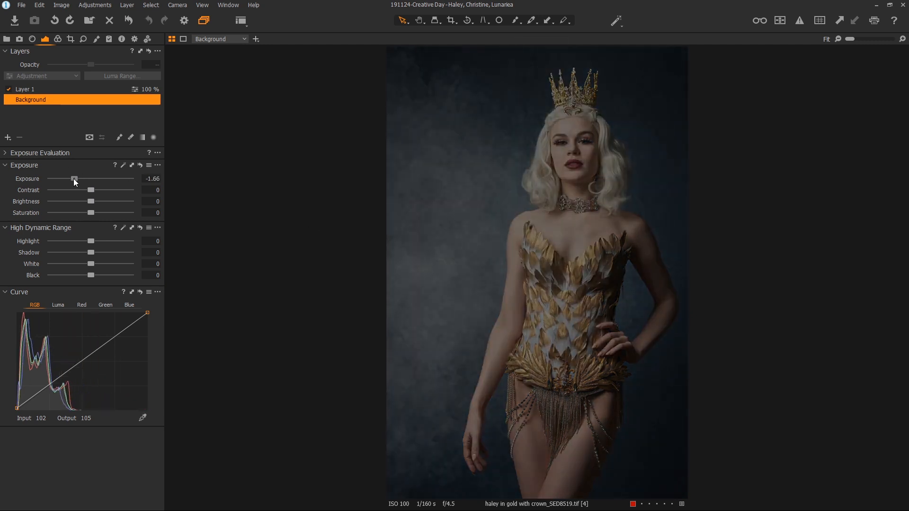
{"action": "left_click_drag", "start_coordinate": [73, 179], "coordinate": [88, 179]}
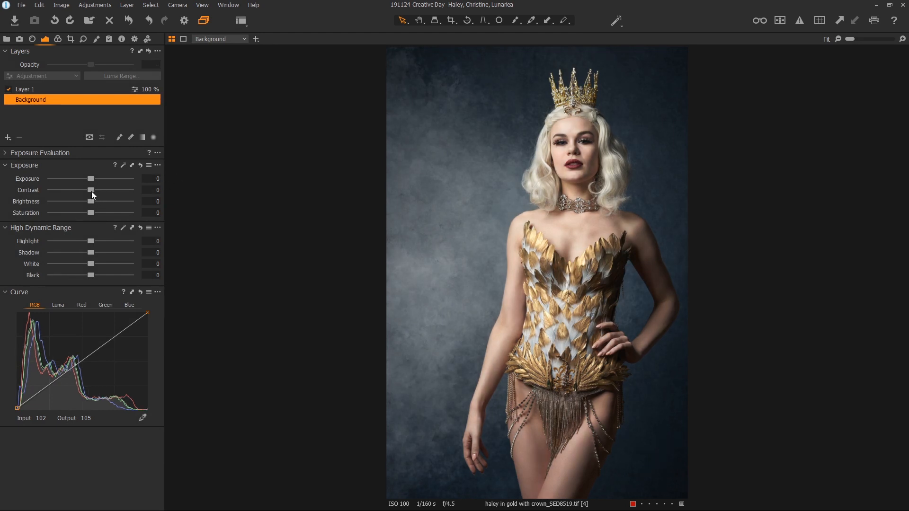
{"action": "mouse_move", "coordinate": [91, 189]}
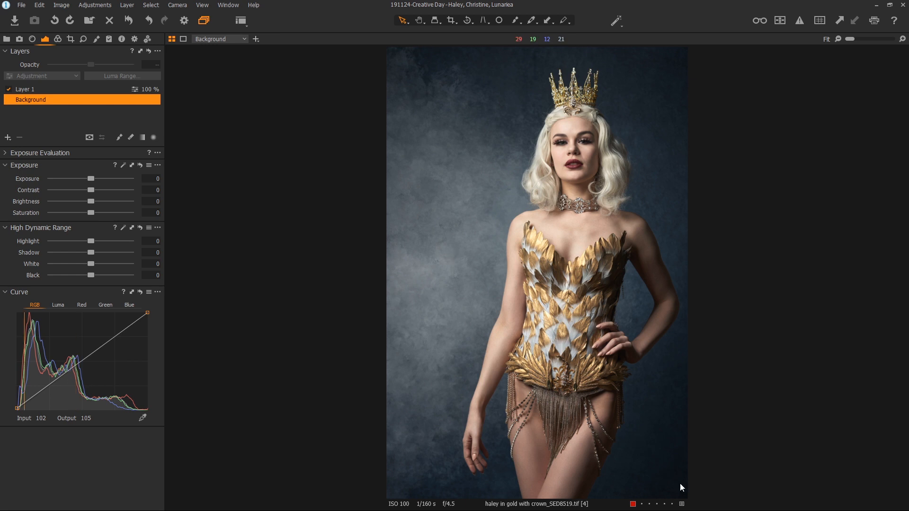
{"action": "mouse_move", "coordinate": [91, 193]}
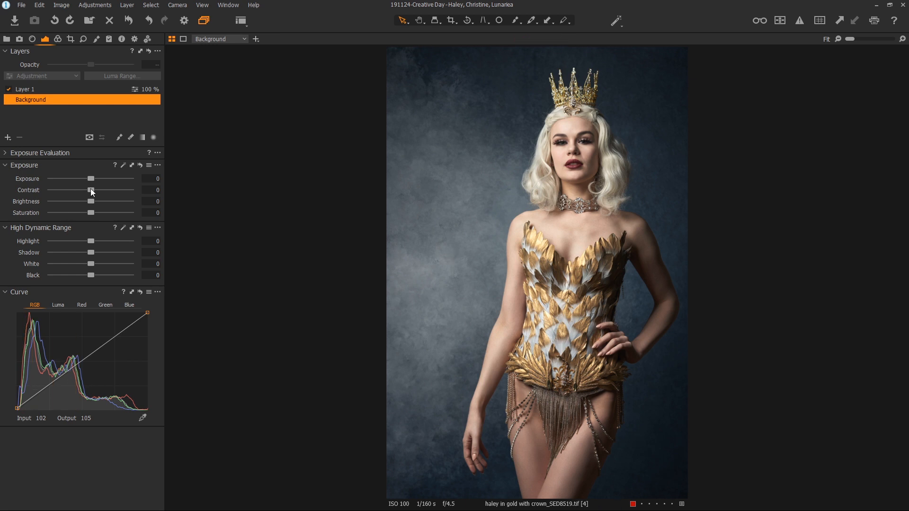
{"action": "left_click_drag", "start_coordinate": [90, 189], "coordinate": [105, 190]}
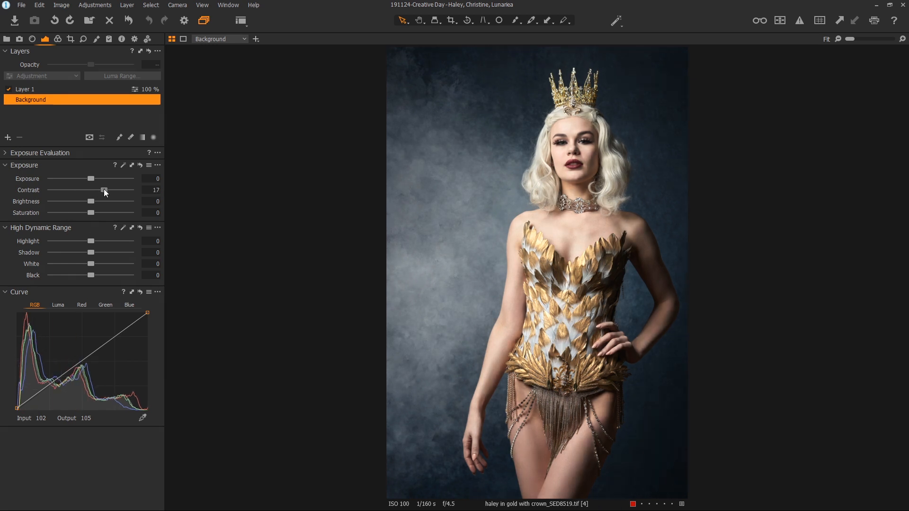
{"action": "left_click_drag", "start_coordinate": [104, 190], "coordinate": [80, 189]}
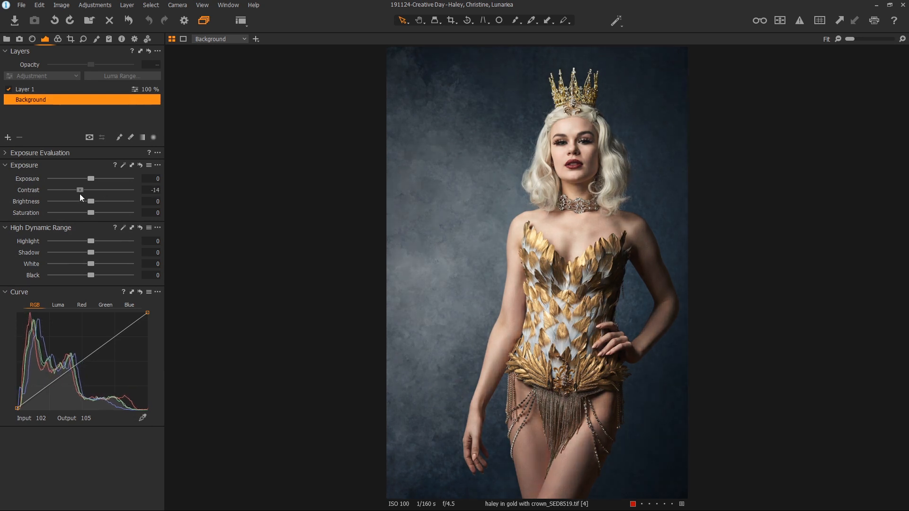
{"action": "left_click_drag", "start_coordinate": [79, 190], "coordinate": [69, 190]}
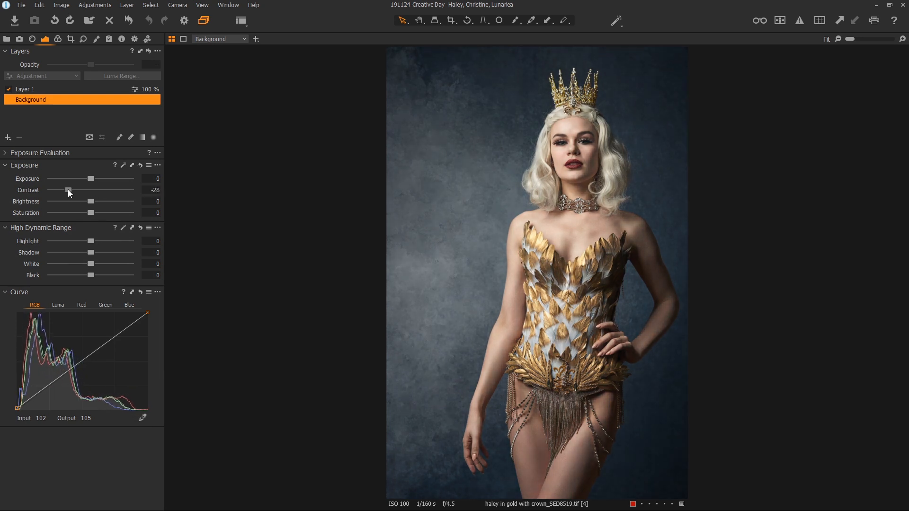
{"action": "left_click_drag", "start_coordinate": [69, 190], "coordinate": [73, 190]}
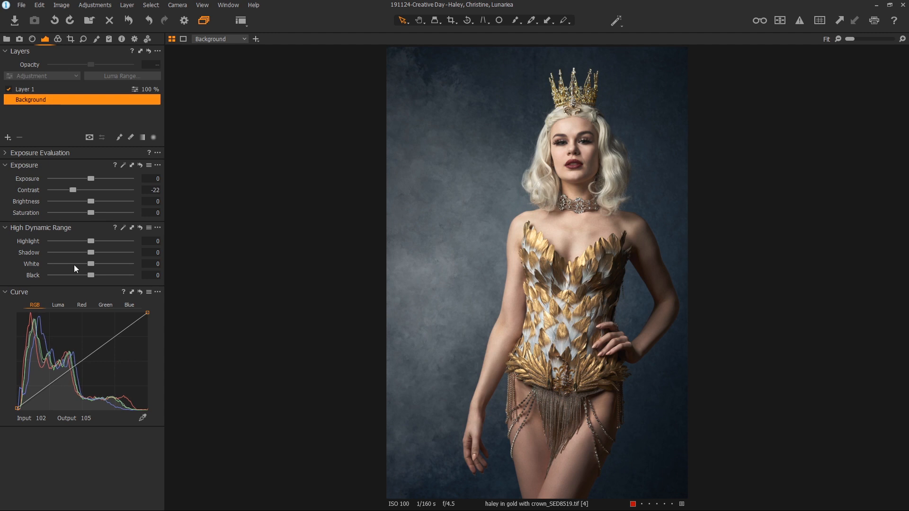
{"action": "mouse_move", "coordinate": [291, 258]}
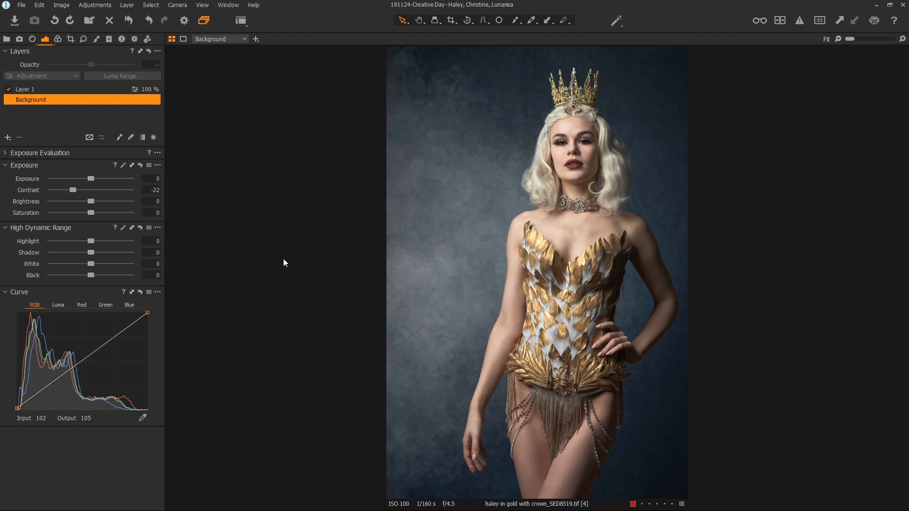
{"action": "mouse_move", "coordinate": [490, 145]}
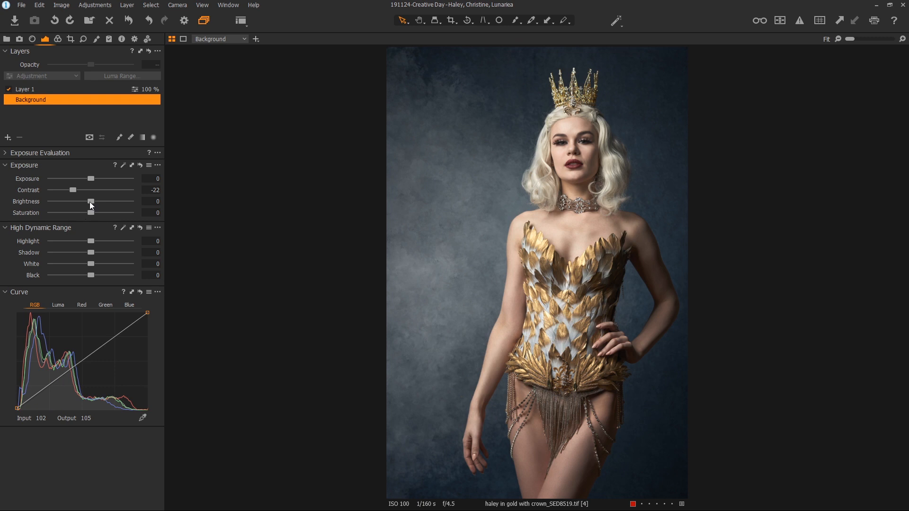
Pull Brightness down to -20 and ease it back up to -5
{"action": "left_click_drag", "start_coordinate": [90, 201], "coordinate": [85, 201]}
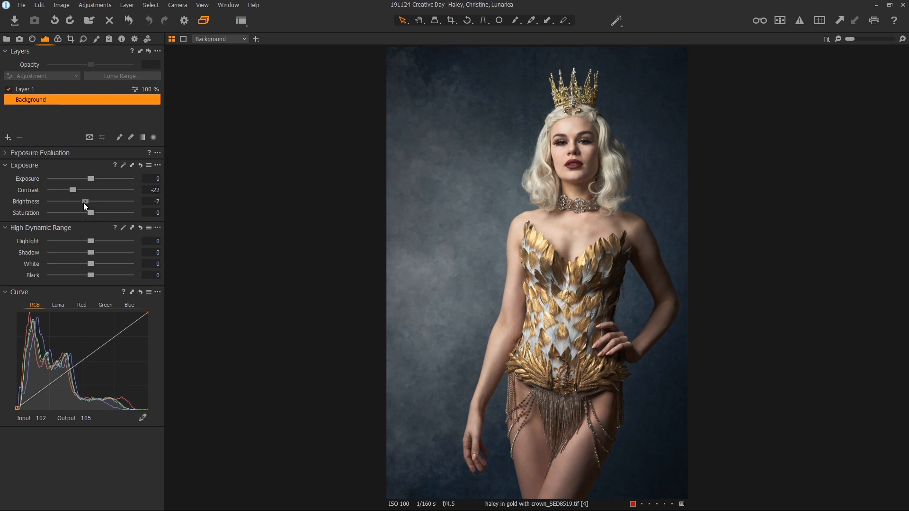
{"action": "left_click_drag", "start_coordinate": [85, 201], "coordinate": [74, 201]}
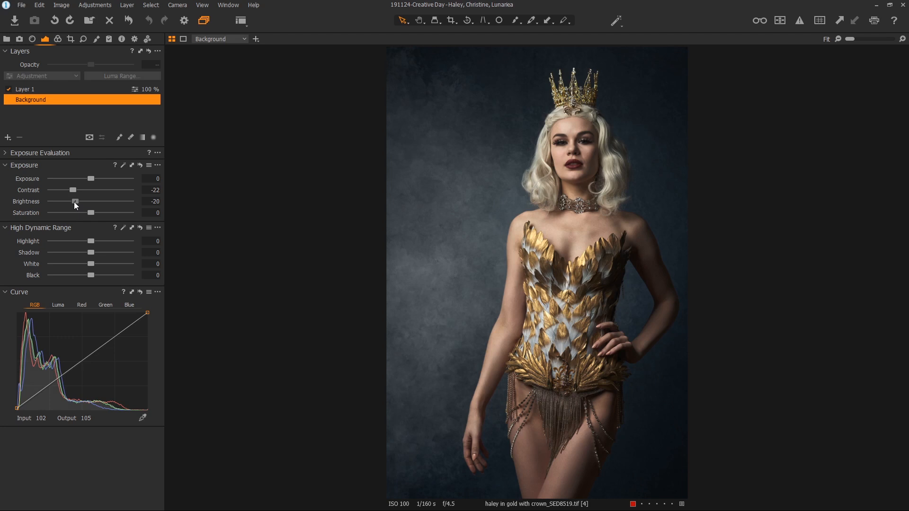
{"action": "left_click_drag", "start_coordinate": [74, 201], "coordinate": [80, 201]}
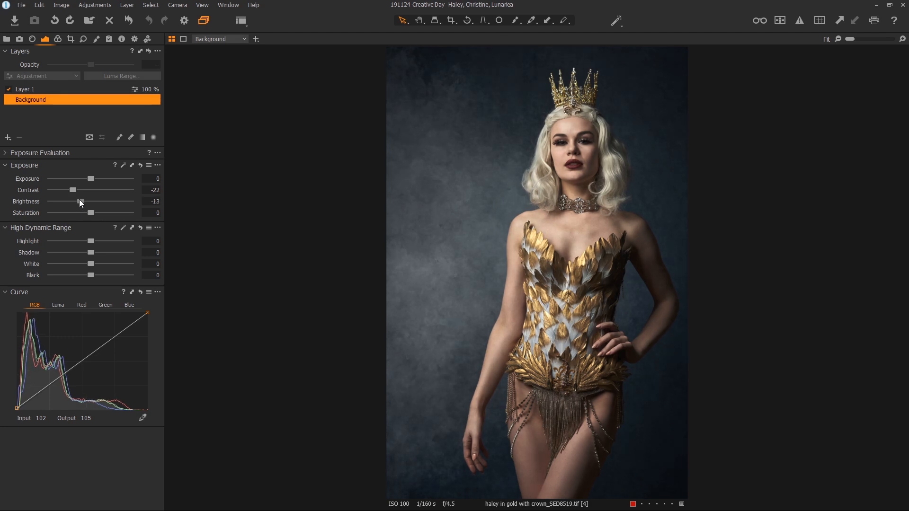
{"action": "left_click_drag", "start_coordinate": [79, 201], "coordinate": [84, 201]}
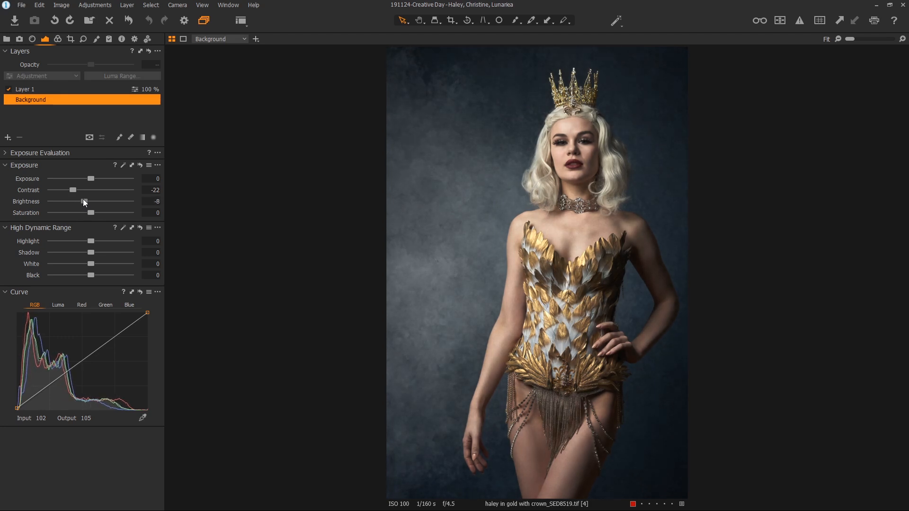
{"action": "left_click_drag", "start_coordinate": [81, 201], "coordinate": [87, 200]}
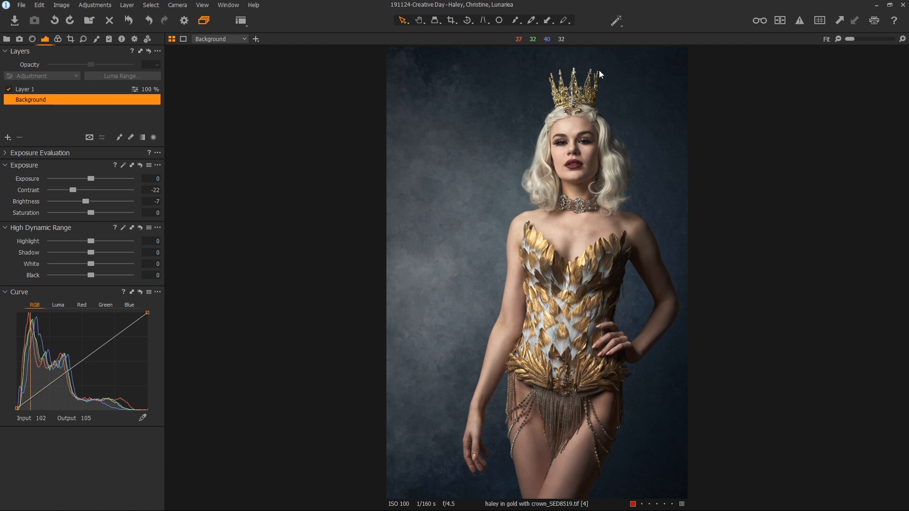
{"action": "mouse_move", "coordinate": [224, 286]}
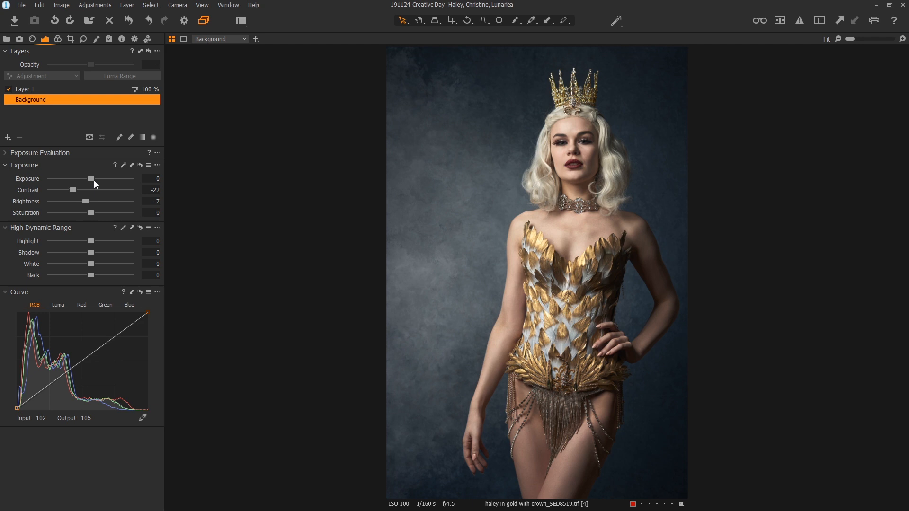
{"action": "mouse_move", "coordinate": [90, 206]}
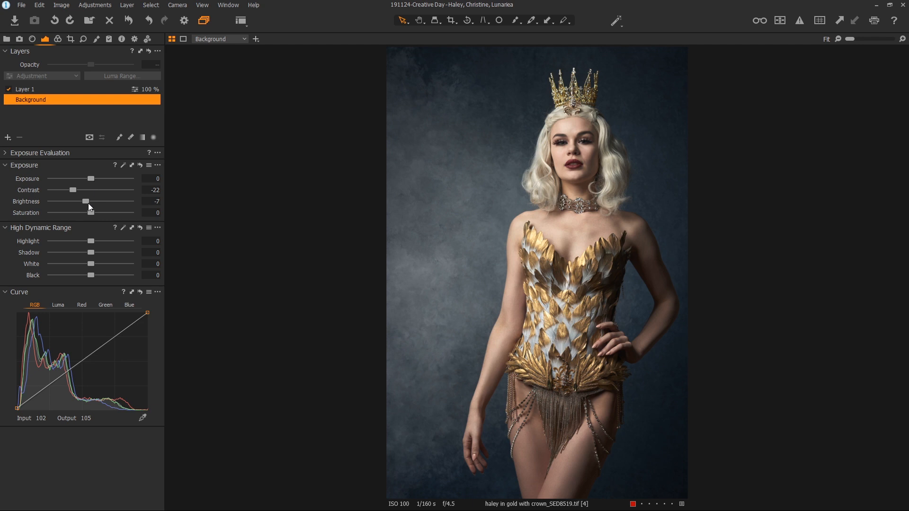
{"action": "left_click_drag", "start_coordinate": [87, 201], "coordinate": [88, 201]}
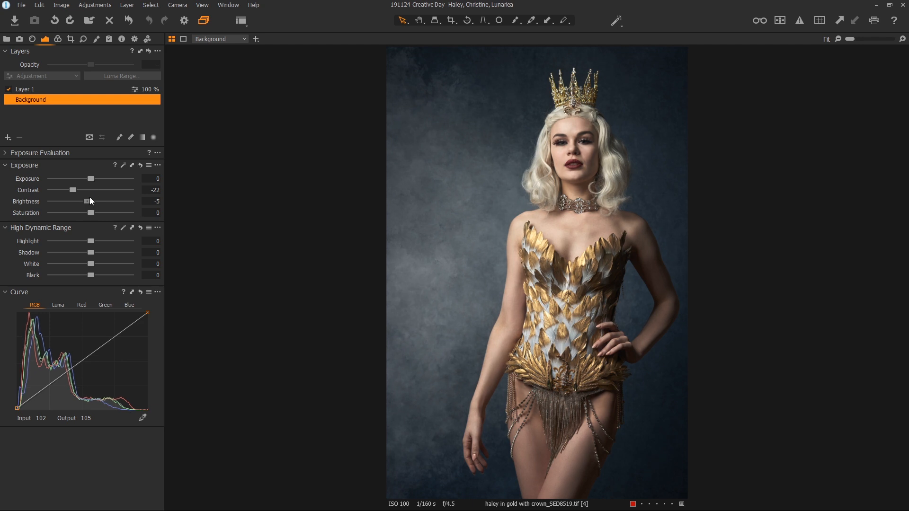
{"action": "left_click_drag", "start_coordinate": [89, 252], "coordinate": [100, 251]}
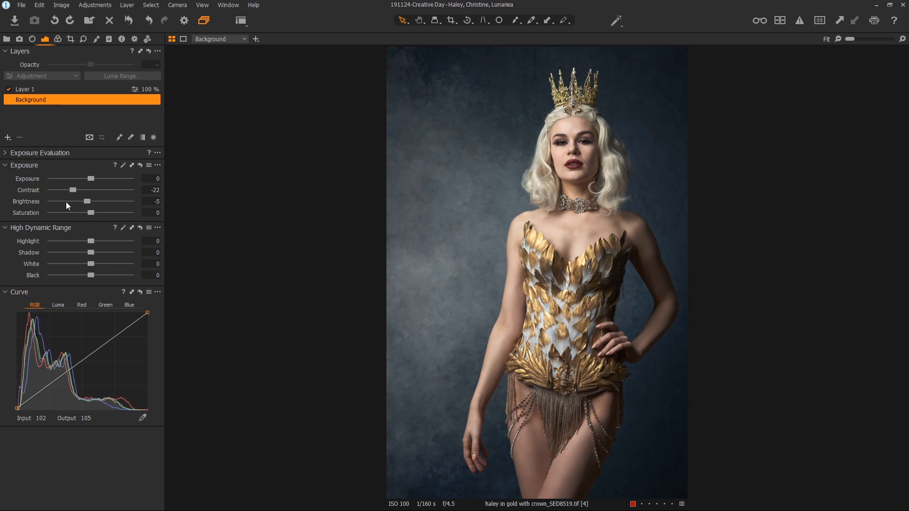
Try White then reset it, set HDR Black to -31 and Highlight to 26
{"action": "left_click_drag", "start_coordinate": [90, 265], "coordinate": [70, 264]}
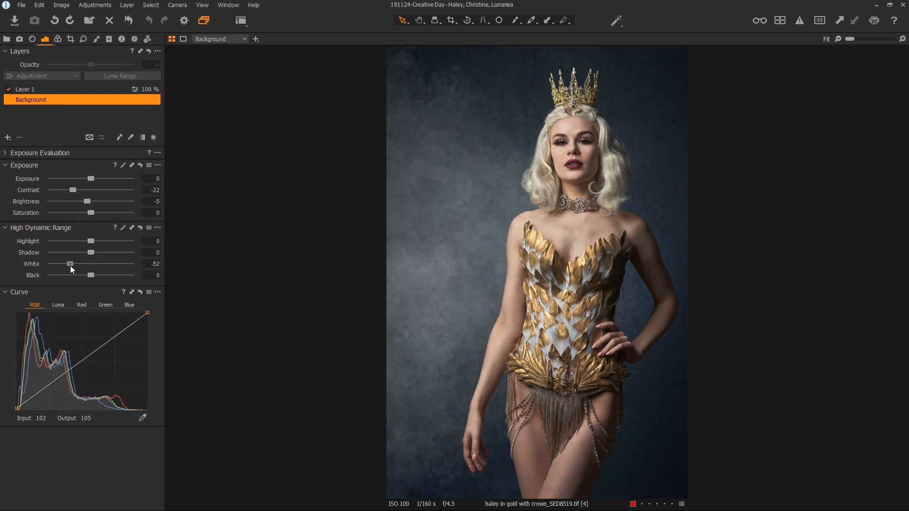
{"action": "left_click_drag", "start_coordinate": [69, 264], "coordinate": [77, 265]}
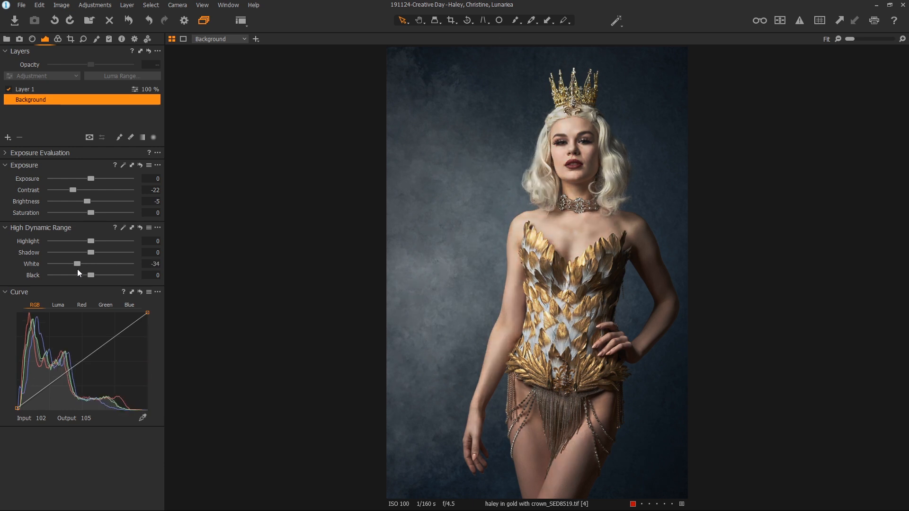
{"action": "left_click_drag", "start_coordinate": [79, 264], "coordinate": [90, 264]}
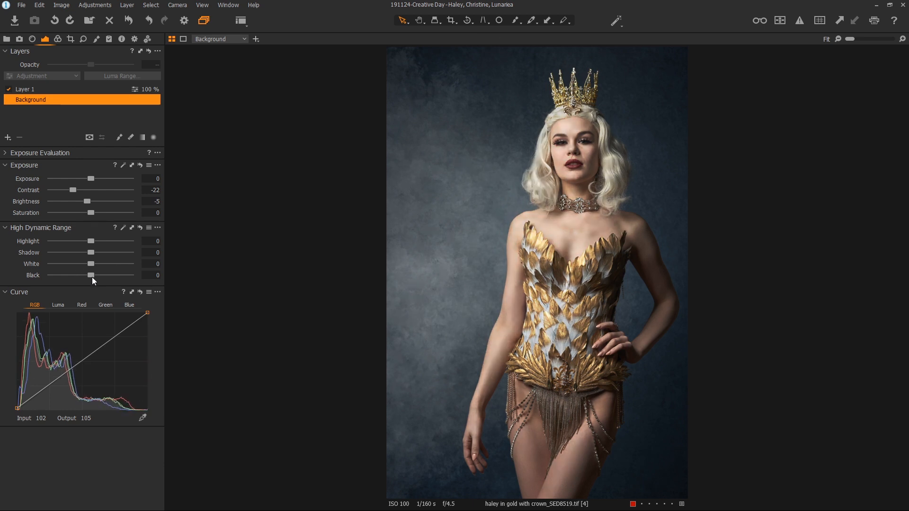
{"action": "left_click_drag", "start_coordinate": [90, 276], "coordinate": [71, 276]}
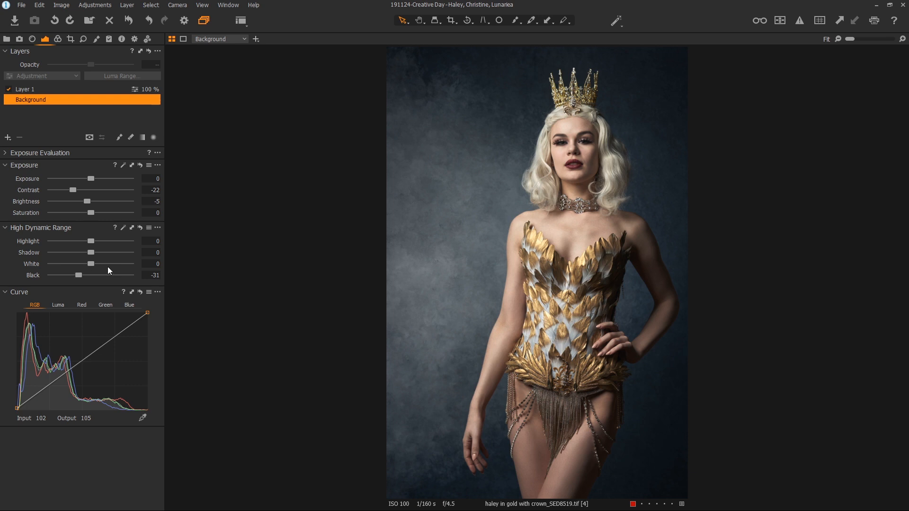
{"action": "mouse_move", "coordinate": [90, 241]}
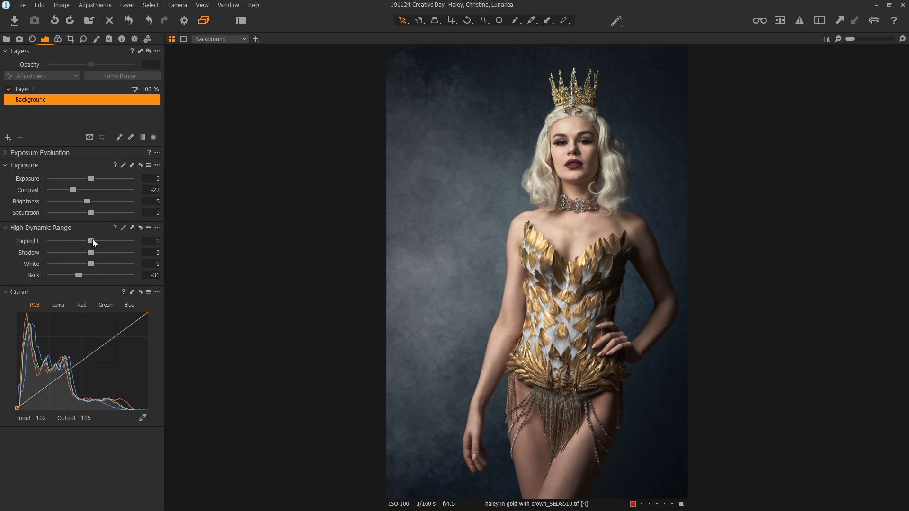
{"action": "left_click_drag", "start_coordinate": [92, 241], "coordinate": [106, 241]}
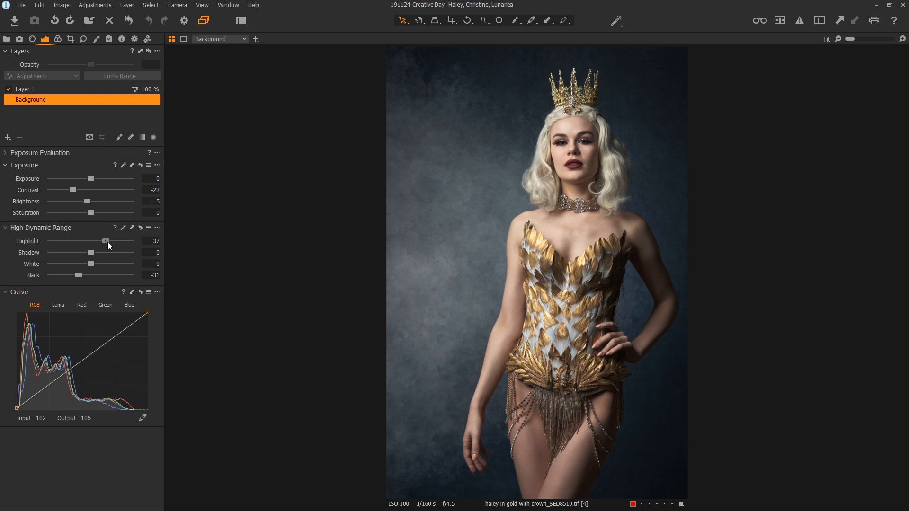
{"action": "left_click_drag", "start_coordinate": [106, 241], "coordinate": [101, 240]}
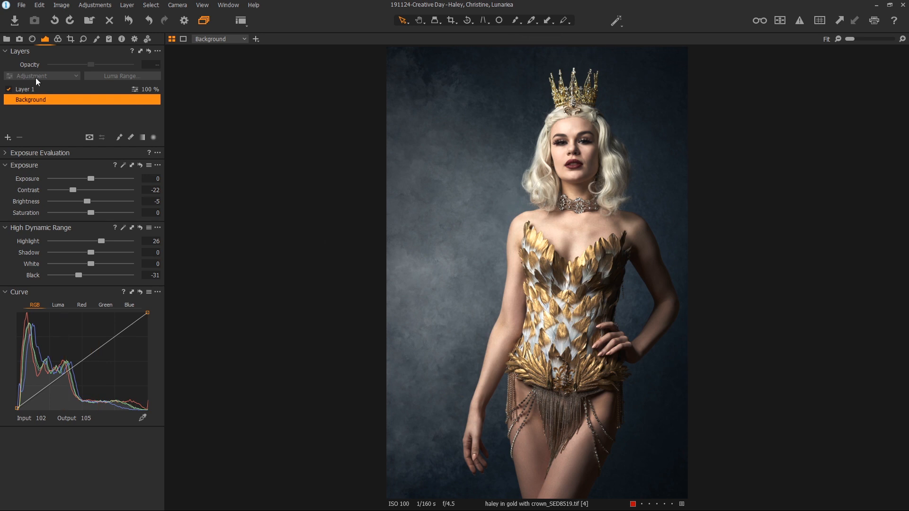
{"action": "left_click", "coordinate": [58, 39]}
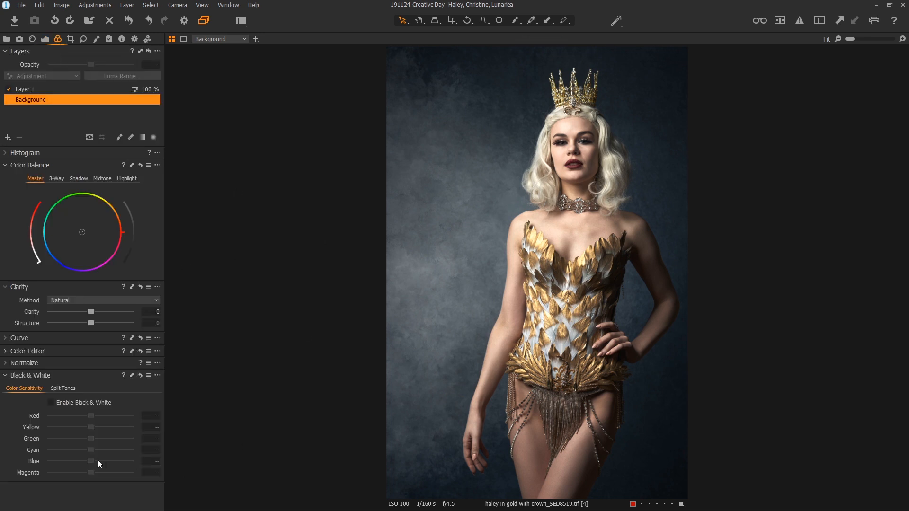
Enable Black & White with Red -11, Yellow -11 and Cyan -50 color sensitivity
{"action": "left_click", "coordinate": [51, 402]}
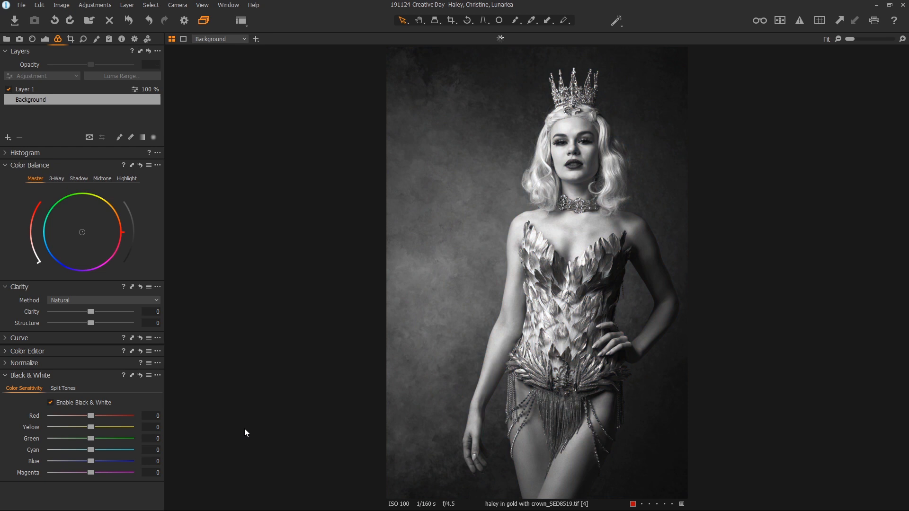
{"action": "mouse_move", "coordinate": [346, 279]}
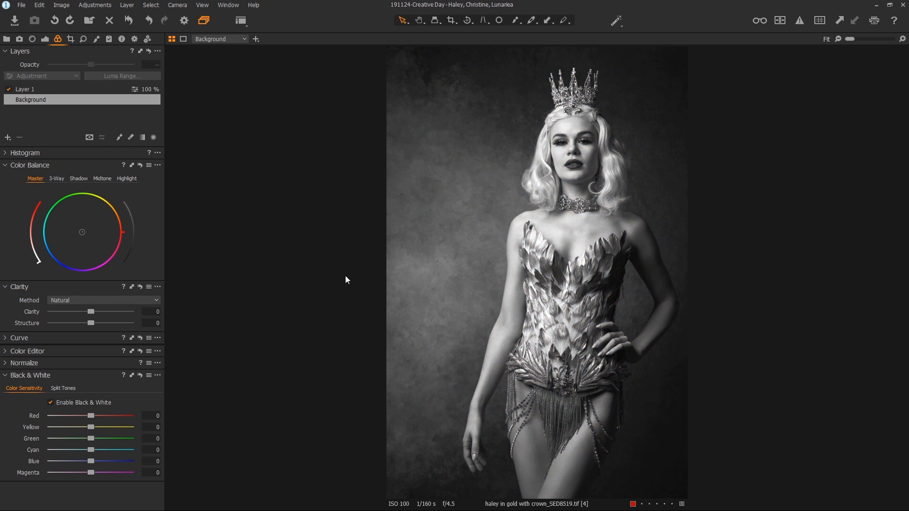
{"action": "mouse_move", "coordinate": [66, 427]}
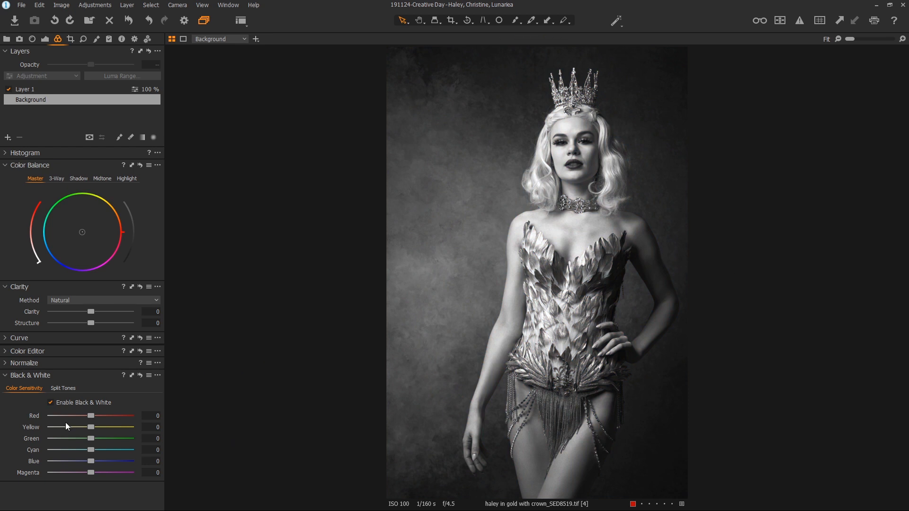
{"action": "left_click_drag", "start_coordinate": [90, 416], "coordinate": [84, 416]}
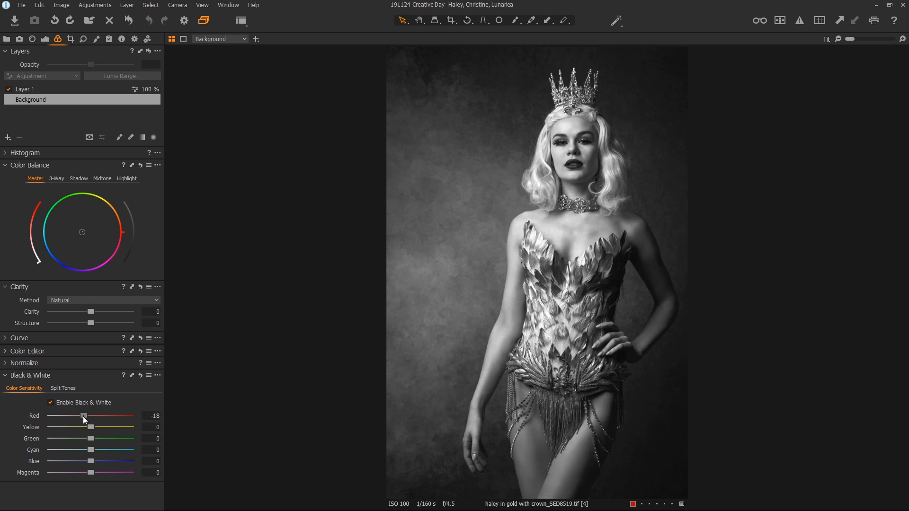
{"action": "left_click_drag", "start_coordinate": [83, 416], "coordinate": [93, 416]}
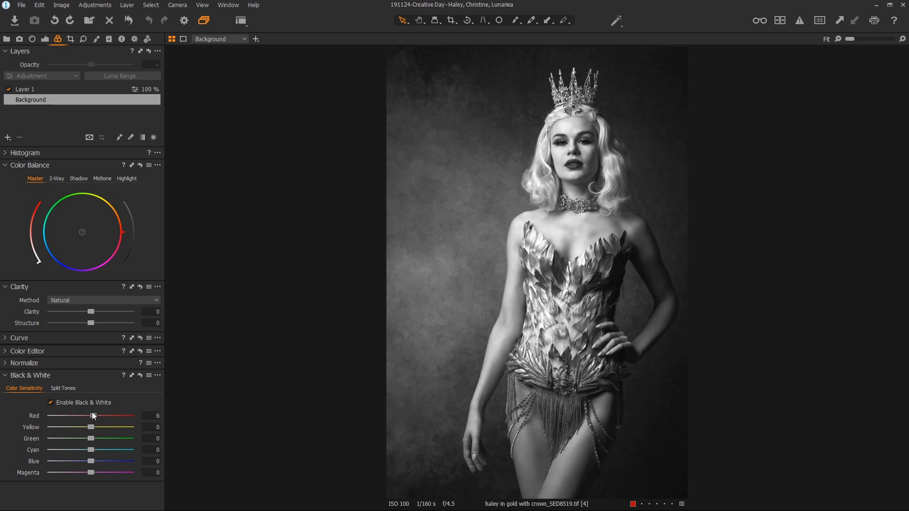
{"action": "left_click_drag", "start_coordinate": [93, 416], "coordinate": [86, 416]}
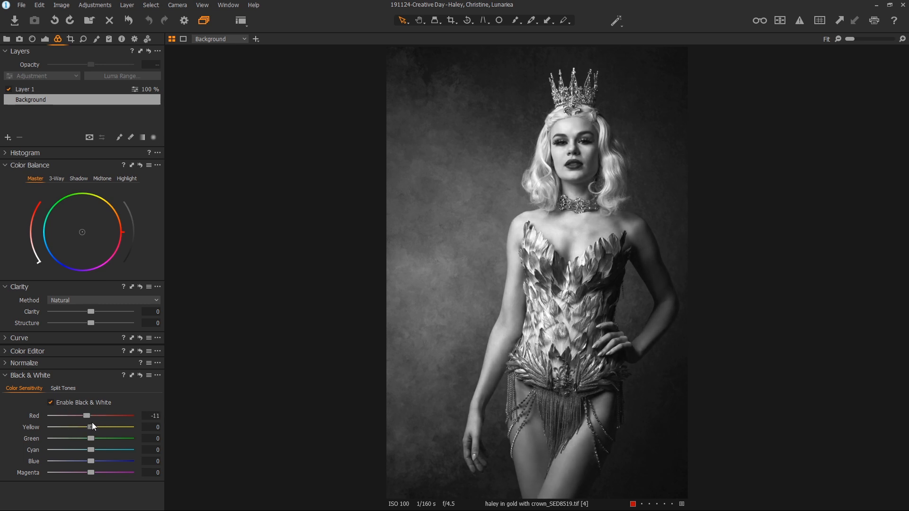
{"action": "left_click_drag", "start_coordinate": [90, 427], "coordinate": [79, 427]}
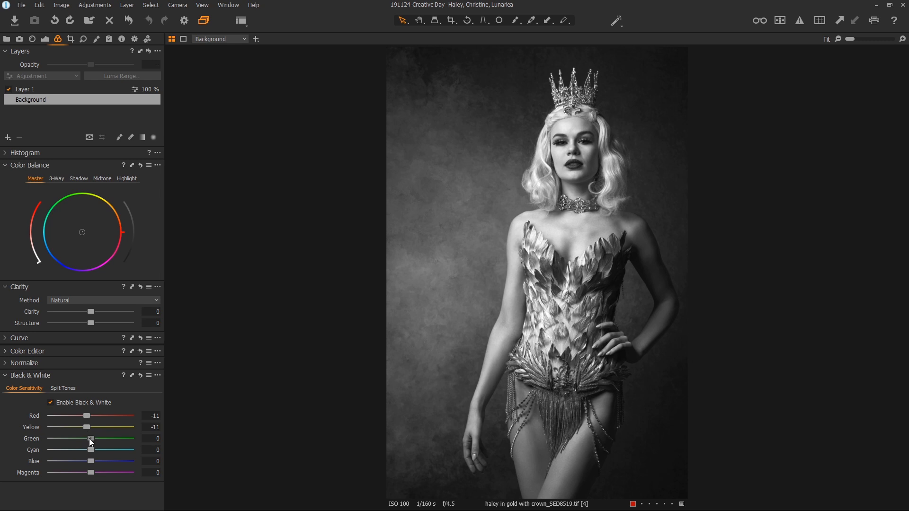
{"action": "mouse_move", "coordinate": [81, 443]}
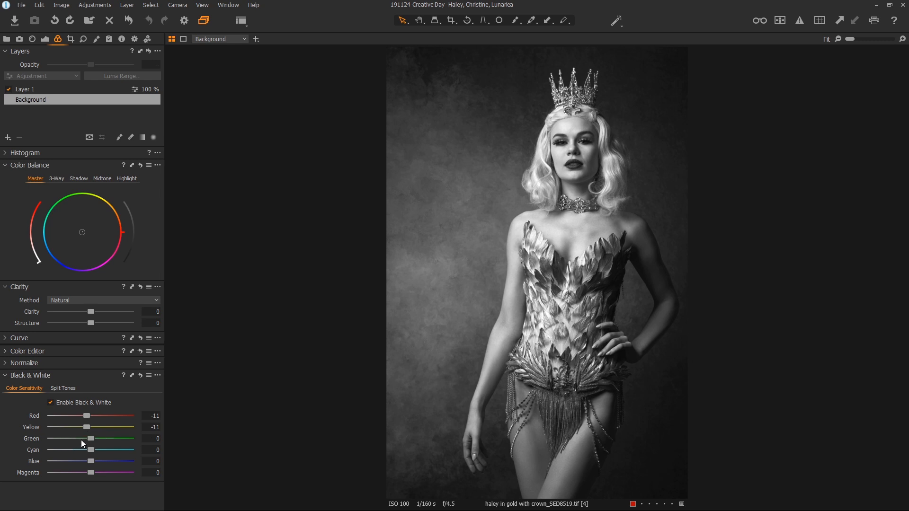
{"action": "left_click_drag", "start_coordinate": [90, 450], "coordinate": [55, 449]}
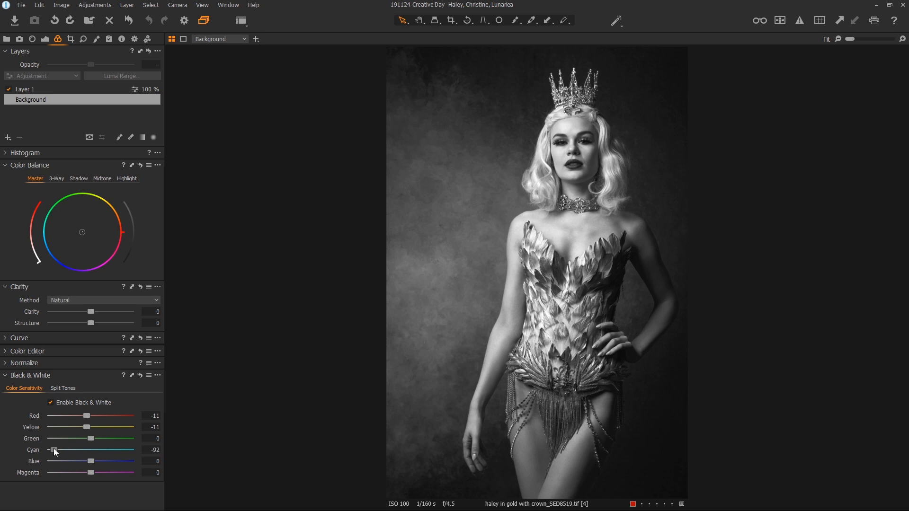
{"action": "left_click_drag", "start_coordinate": [56, 449], "coordinate": [71, 450]}
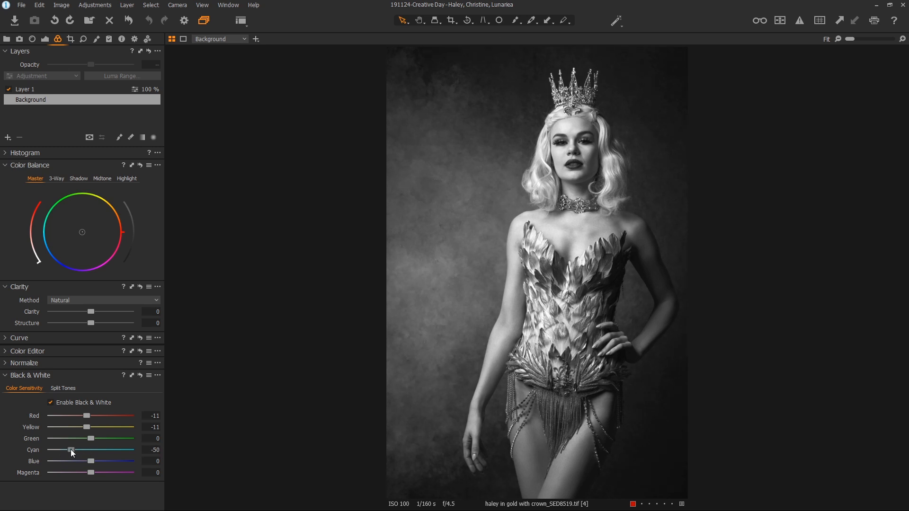
Set Blue sensitivity to -52 and lighten Magenta to 45
{"action": "left_click_drag", "start_coordinate": [90, 461], "coordinate": [81, 461]}
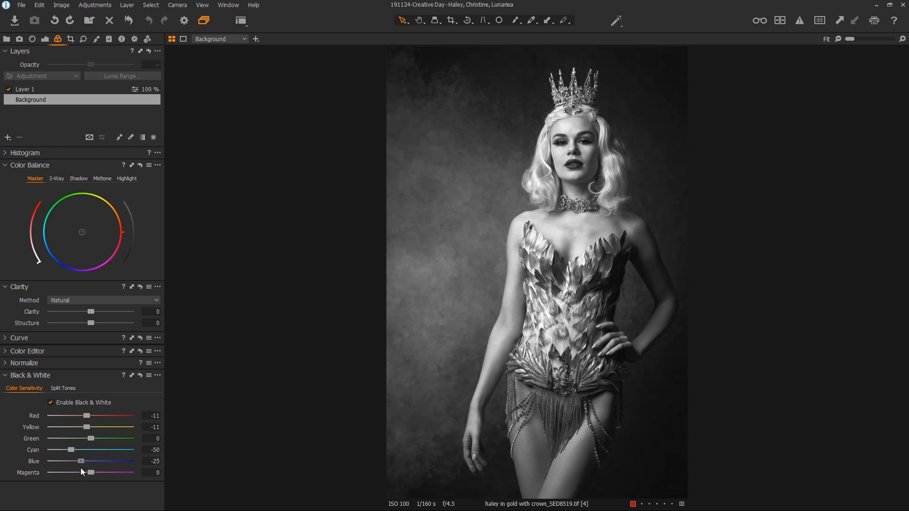
{"action": "left_click_drag", "start_coordinate": [80, 461], "coordinate": [69, 461]}
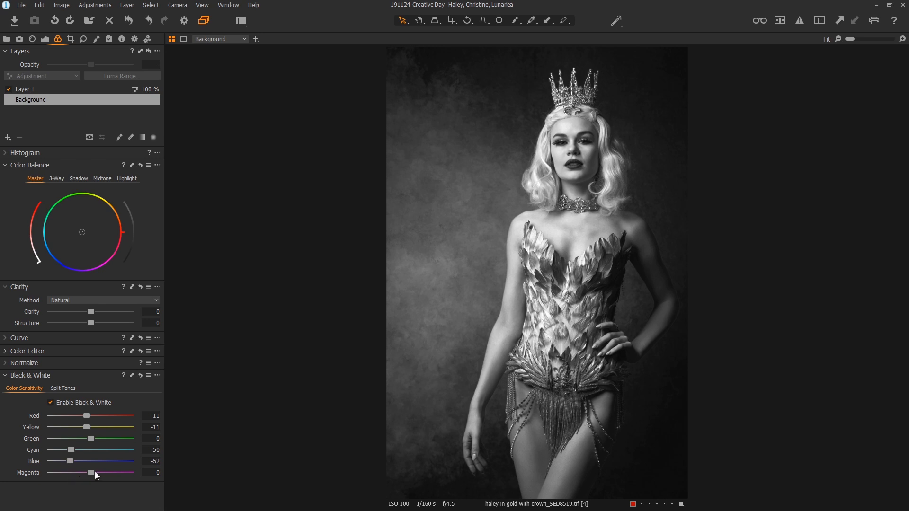
{"action": "left_click_drag", "start_coordinate": [89, 473], "coordinate": [99, 473]}
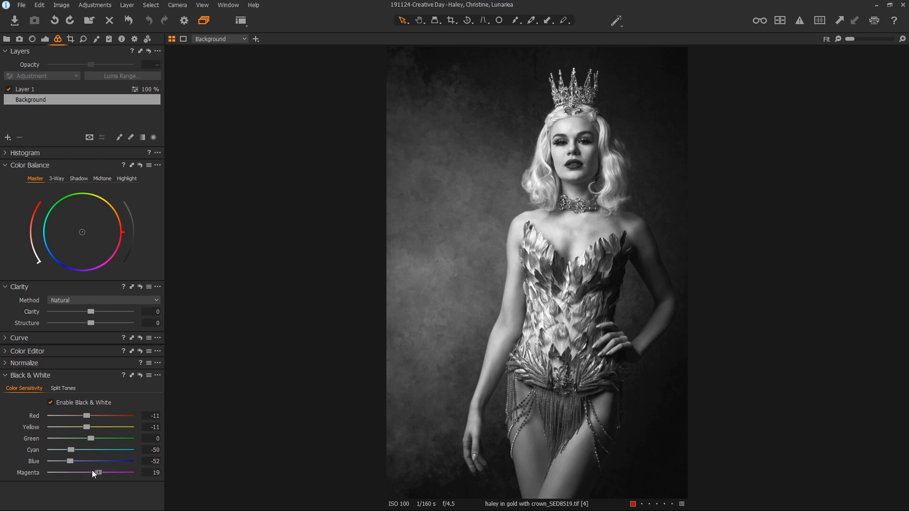
{"action": "left_click_drag", "start_coordinate": [98, 473], "coordinate": [88, 473]}
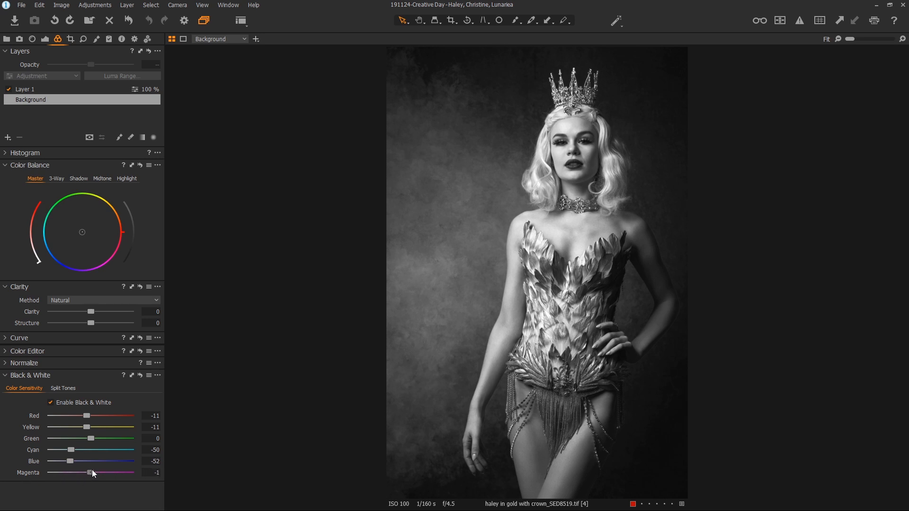
{"action": "left_click_drag", "start_coordinate": [91, 473], "coordinate": [110, 472]}
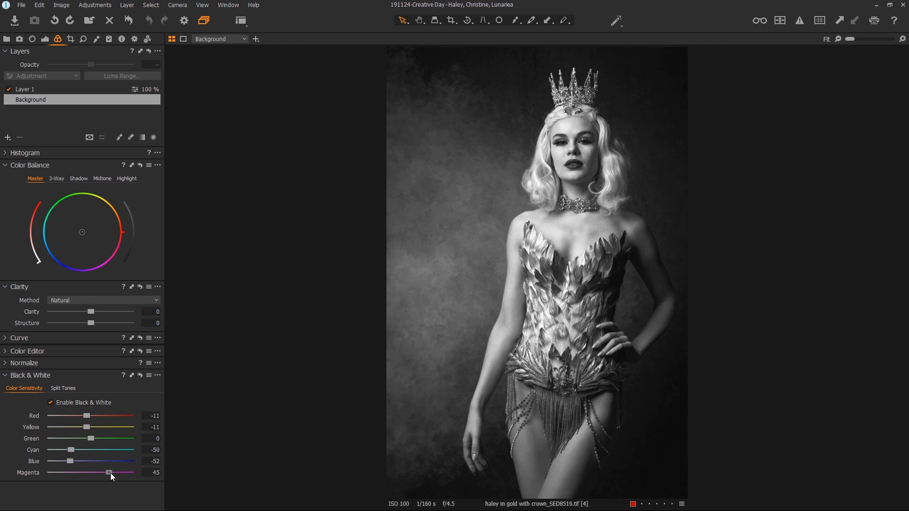
{"action": "mouse_move", "coordinate": [356, 326]}
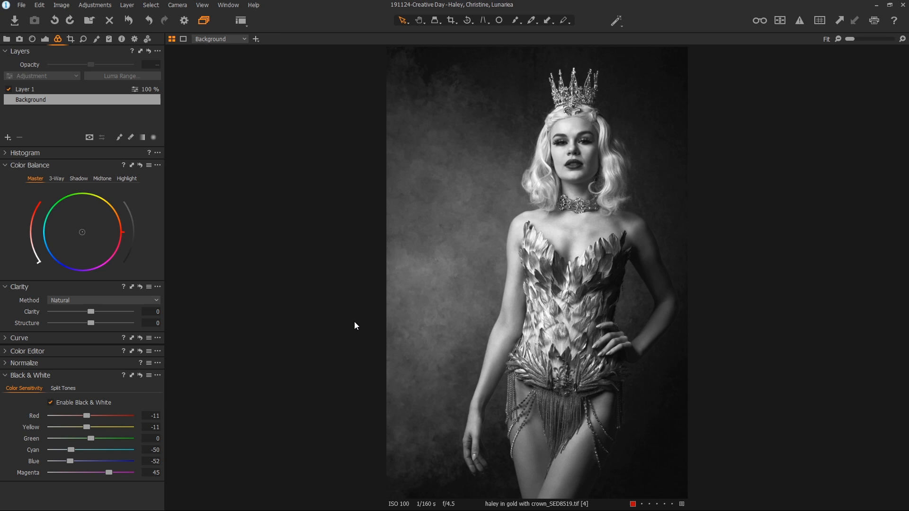
{"action": "mouse_move", "coordinate": [174, 359]}
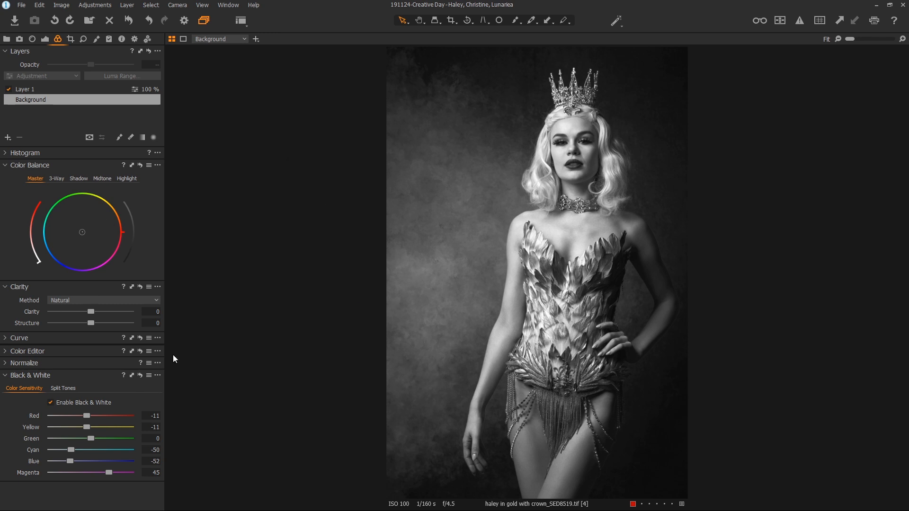
In Exposure, try Shadow and White adjustments and lift Black to -14
{"action": "left_click", "coordinate": [45, 38]}
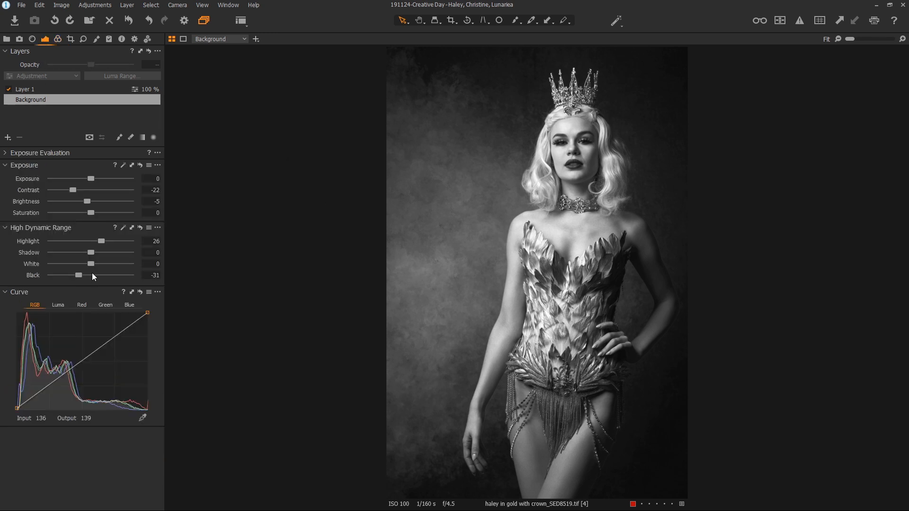
{"action": "left_click_drag", "start_coordinate": [89, 251], "coordinate": [94, 252]}
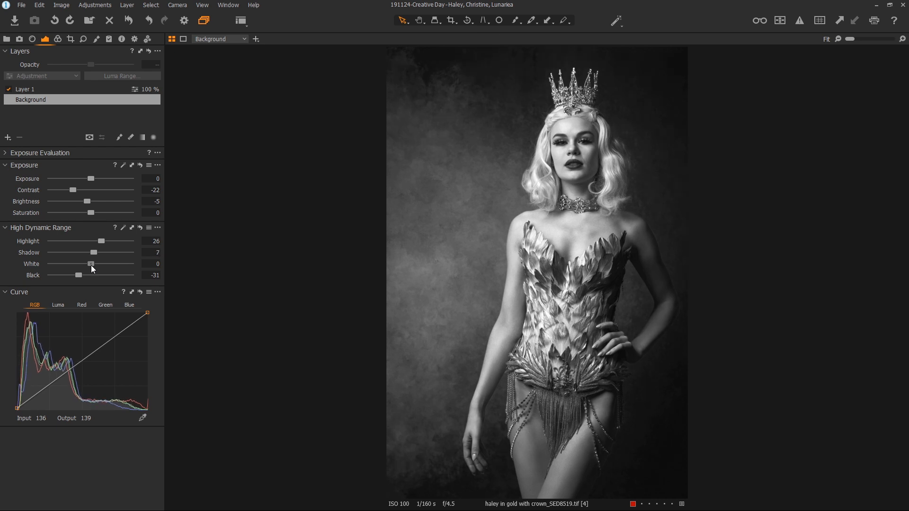
{"action": "left_click_drag", "start_coordinate": [91, 264], "coordinate": [83, 264]}
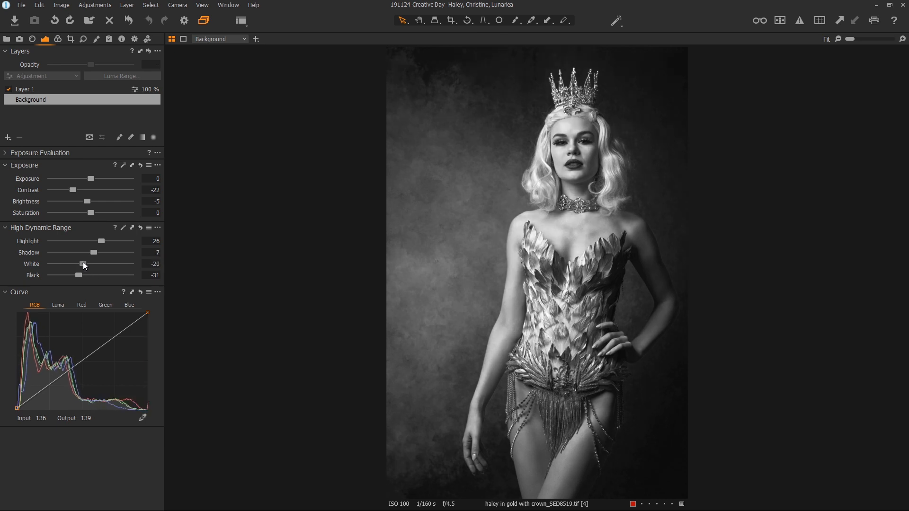
{"action": "left_click_drag", "start_coordinate": [80, 264], "coordinate": [89, 265]}
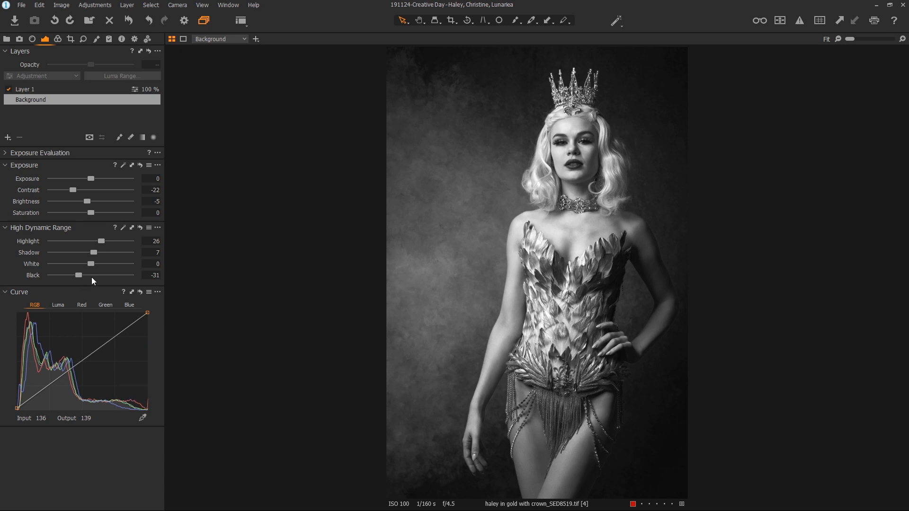
{"action": "left_click_drag", "start_coordinate": [72, 276], "coordinate": [84, 275]}
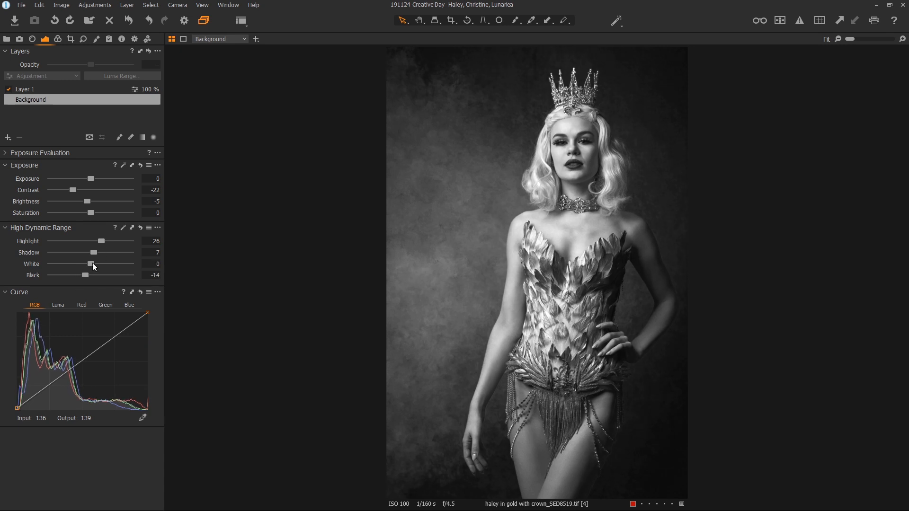
{"action": "left_click_drag", "start_coordinate": [91, 252], "coordinate": [84, 252]}
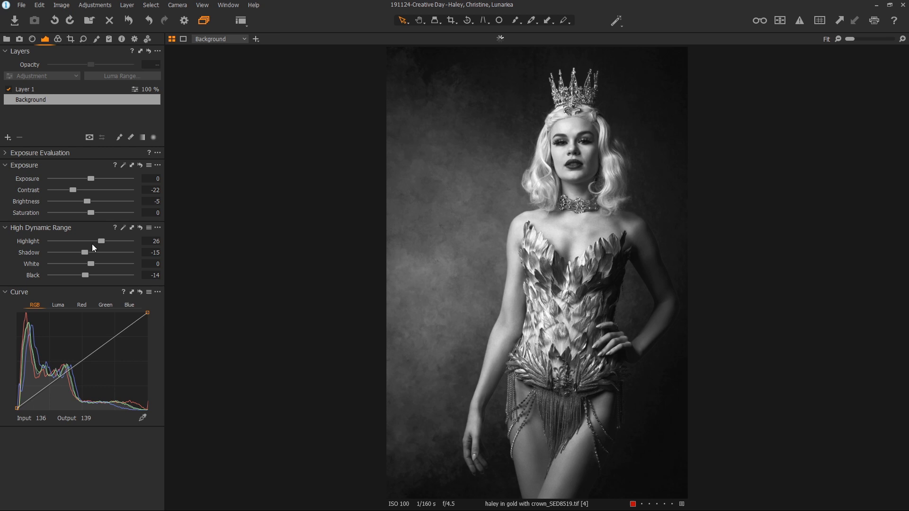
Settle Highlight at 28, Contrast at -30 and return Shadow to 0
{"action": "left_click_drag", "start_coordinate": [103, 240], "coordinate": [98, 240]}
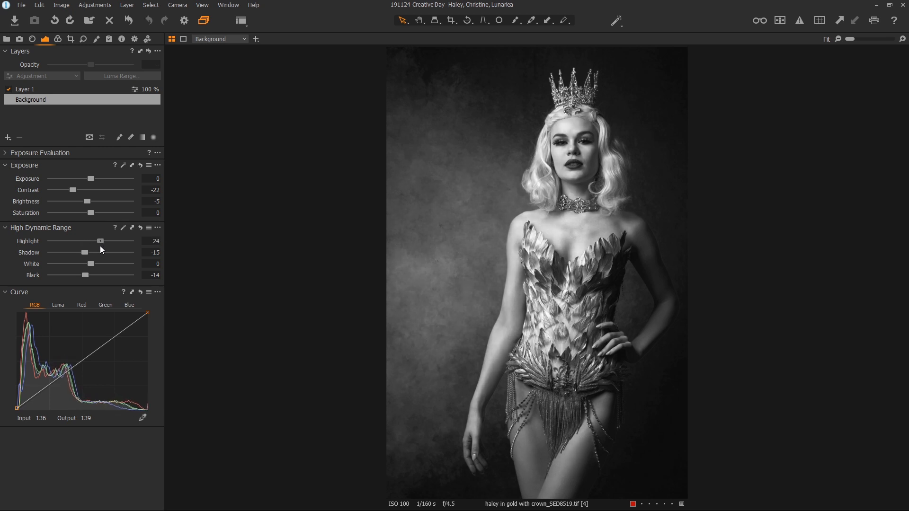
{"action": "left_click_drag", "start_coordinate": [99, 240], "coordinate": [103, 241]}
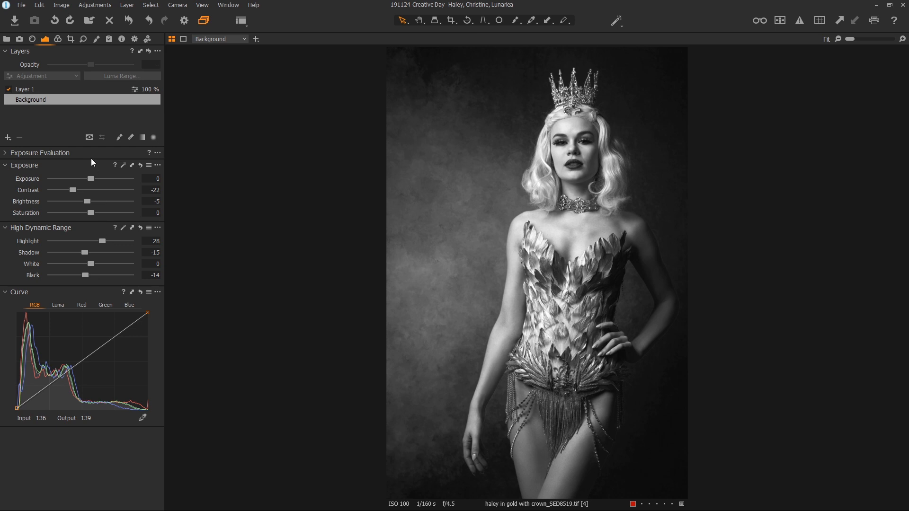
{"action": "left_click_drag", "start_coordinate": [72, 190], "coordinate": [75, 190]}
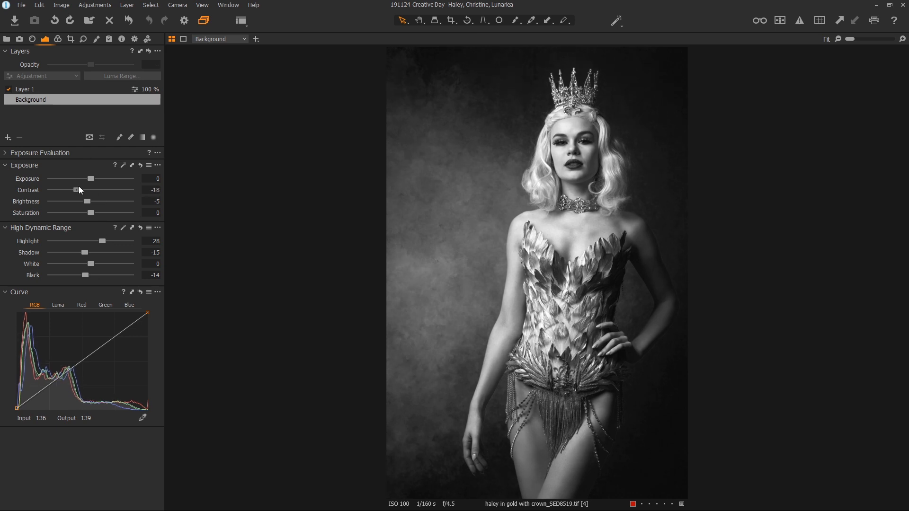
{"action": "left_click_drag", "start_coordinate": [76, 191], "coordinate": [68, 190]}
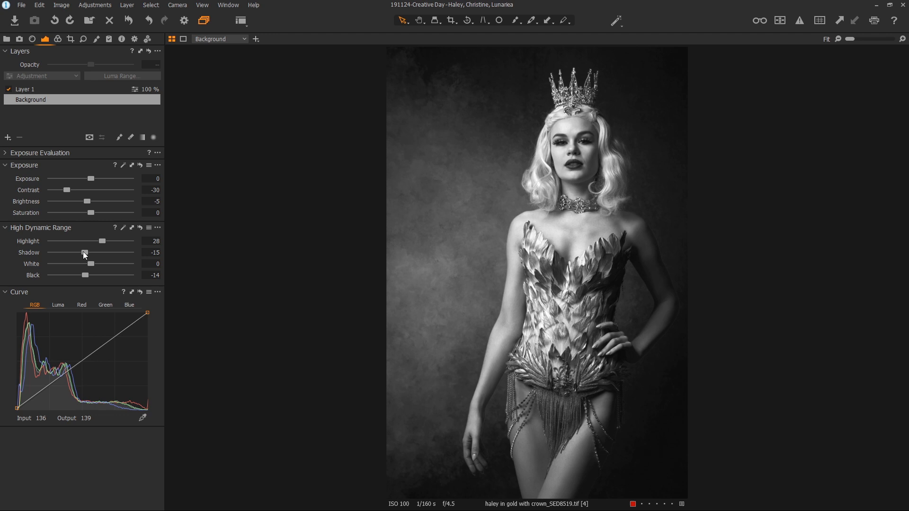
{"action": "left_click_drag", "start_coordinate": [85, 251], "coordinate": [92, 252]}
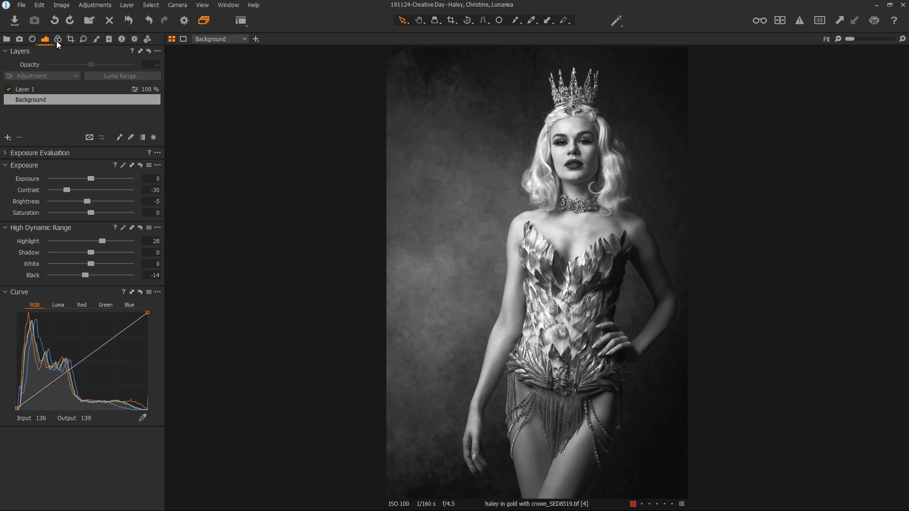
In Color Balance, lower Shadow luminance then review the Midtone and Highlight ranges
{"action": "left_click", "coordinate": [56, 38]}
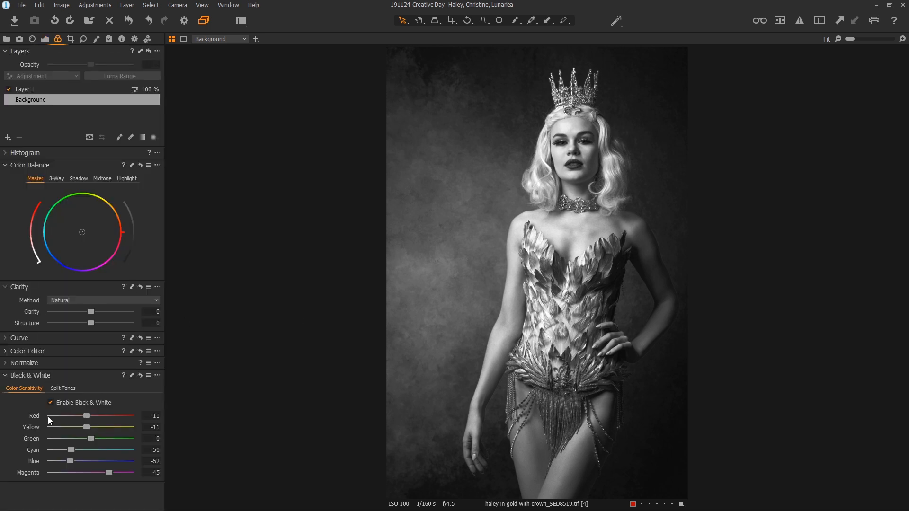
{"action": "mouse_move", "coordinate": [83, 181]}
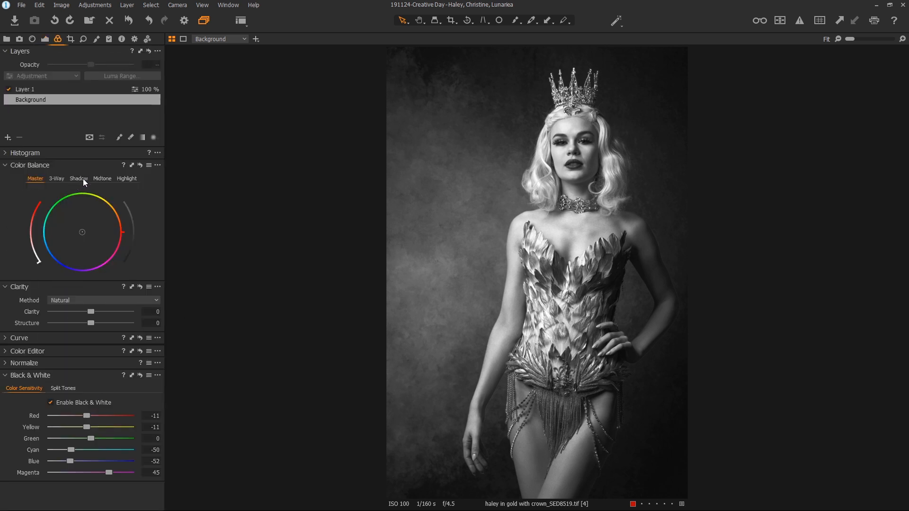
{"action": "left_click", "coordinate": [79, 178]}
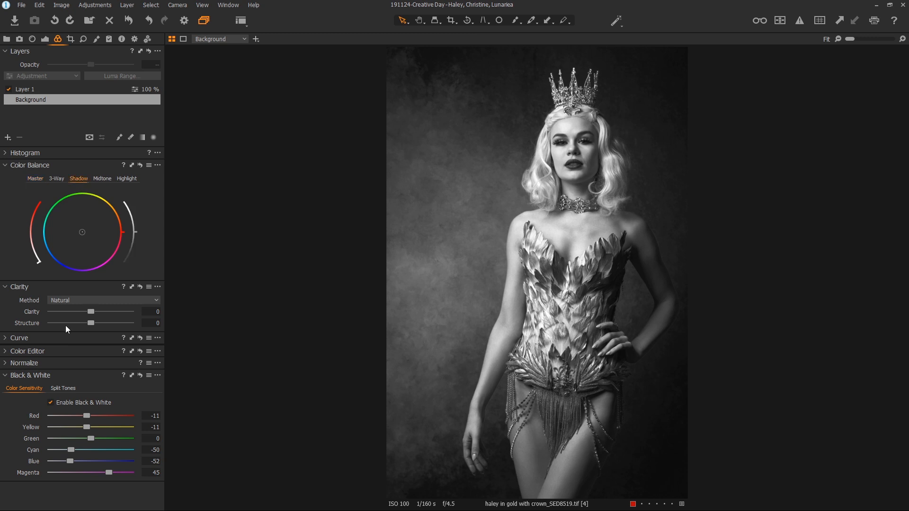
{"action": "left_click_drag", "start_coordinate": [81, 232], "coordinate": [74, 246]}
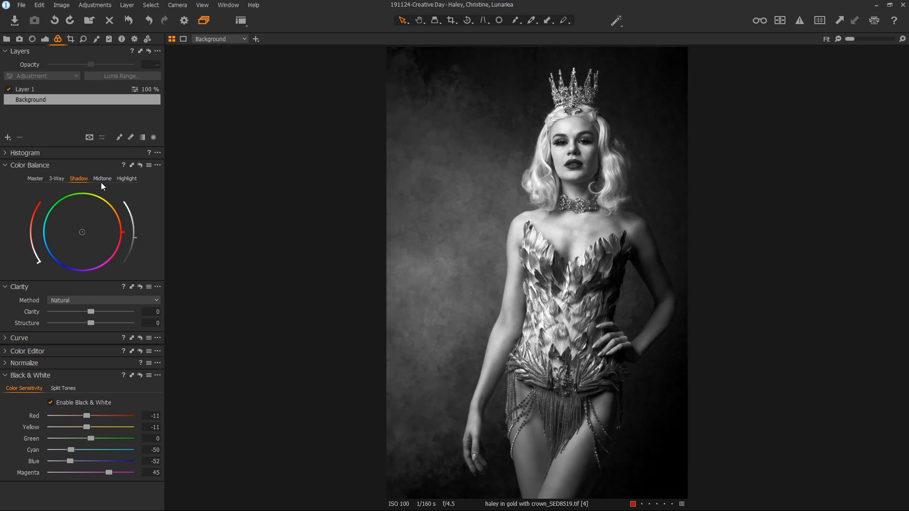
{"action": "left_click", "coordinate": [102, 178]}
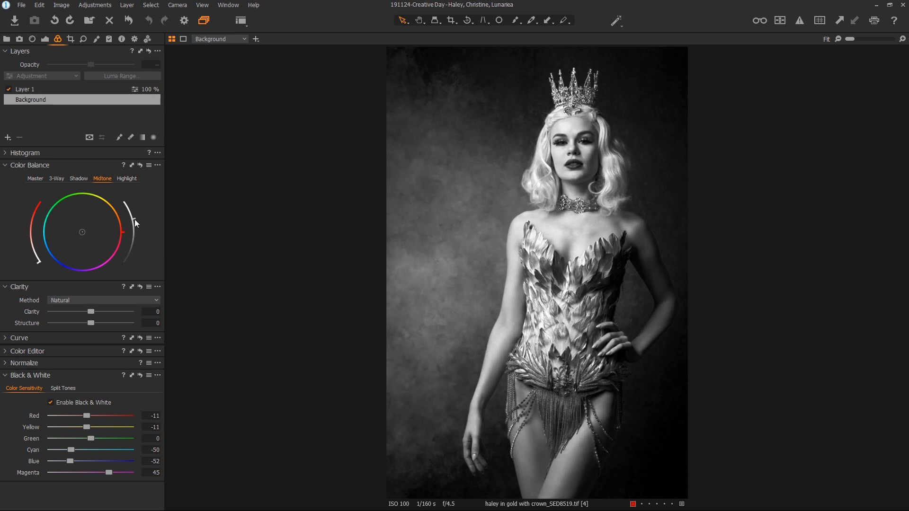
{"action": "left_click", "coordinate": [126, 178]}
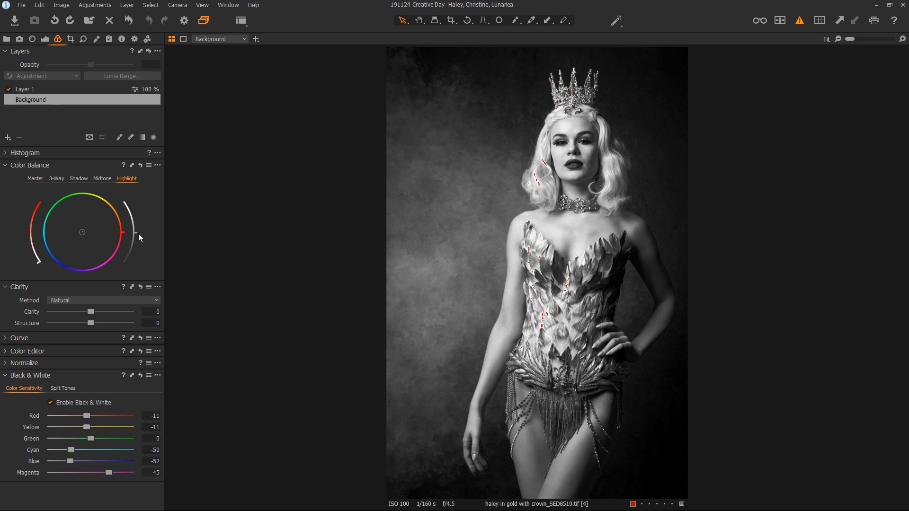
{"action": "mouse_move", "coordinate": [575, 291]}
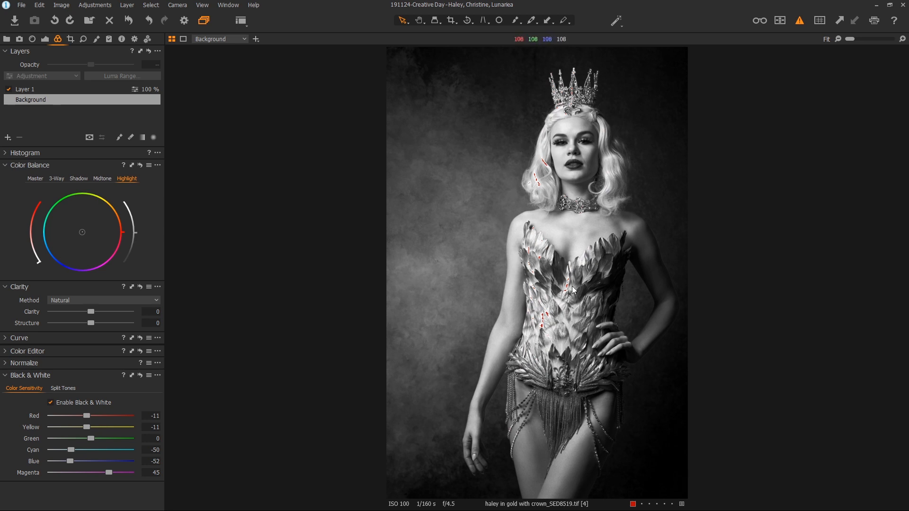
{"action": "mouse_move", "coordinate": [582, 302]}
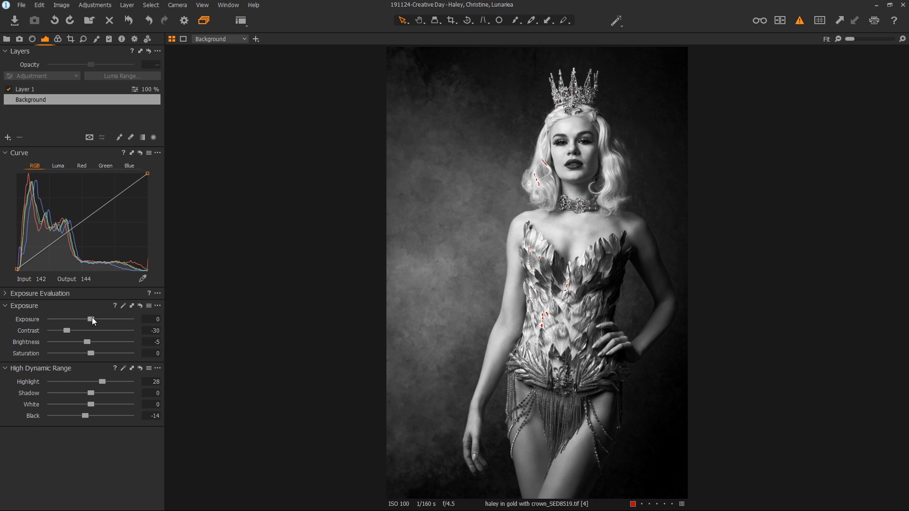
Lower Exposure to -0.03 to clear corset clipping and return Color Balance to Master
{"action": "left_click_drag", "start_coordinate": [91, 319], "coordinate": [89, 319]}
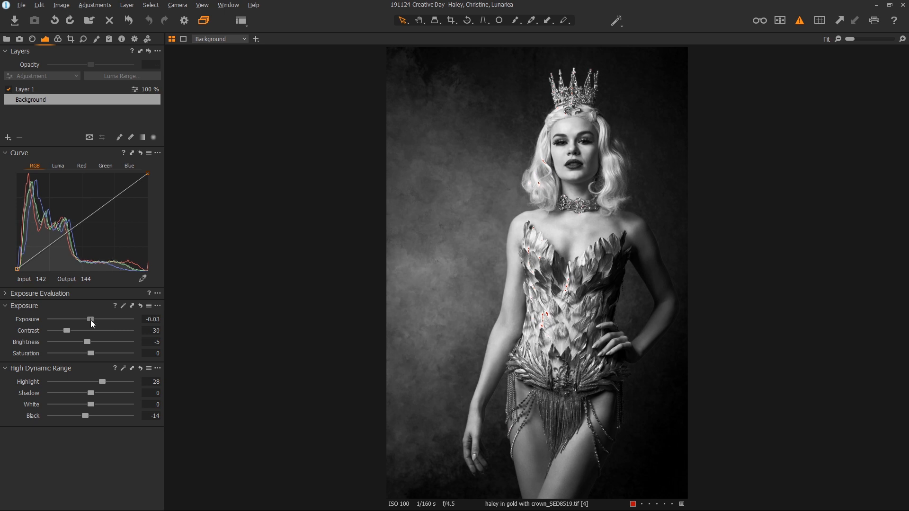
{"action": "left_click_drag", "start_coordinate": [91, 320], "coordinate": [89, 319]}
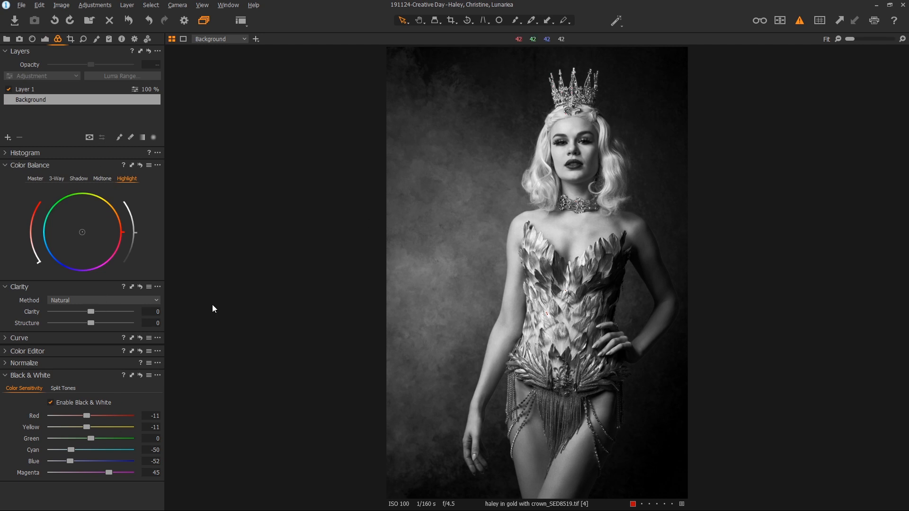
{"action": "left_click", "coordinate": [35, 178]}
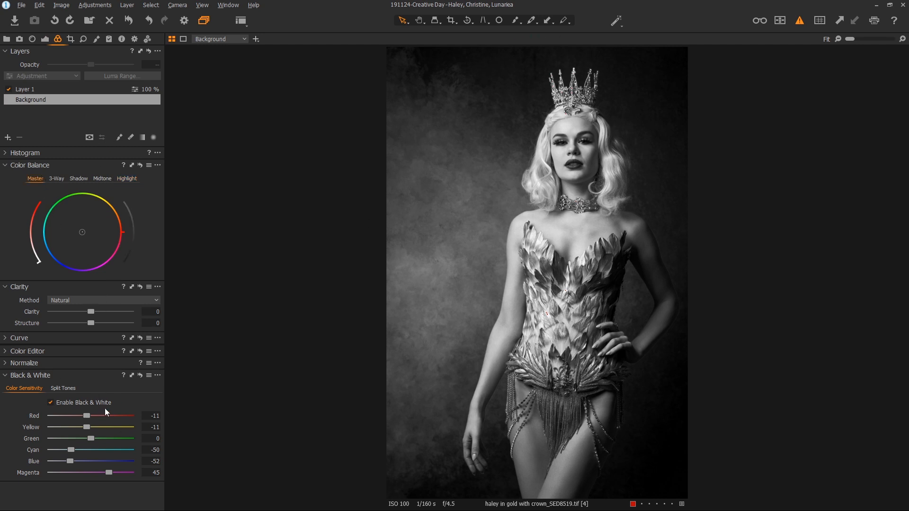
{"action": "mouse_move", "coordinate": [78, 163]}
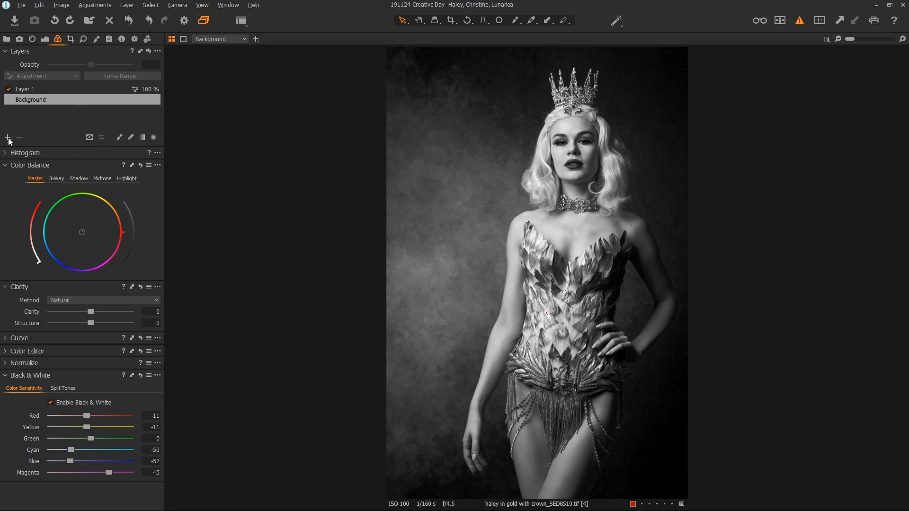
{"action": "left_click", "coordinate": [7, 138]}
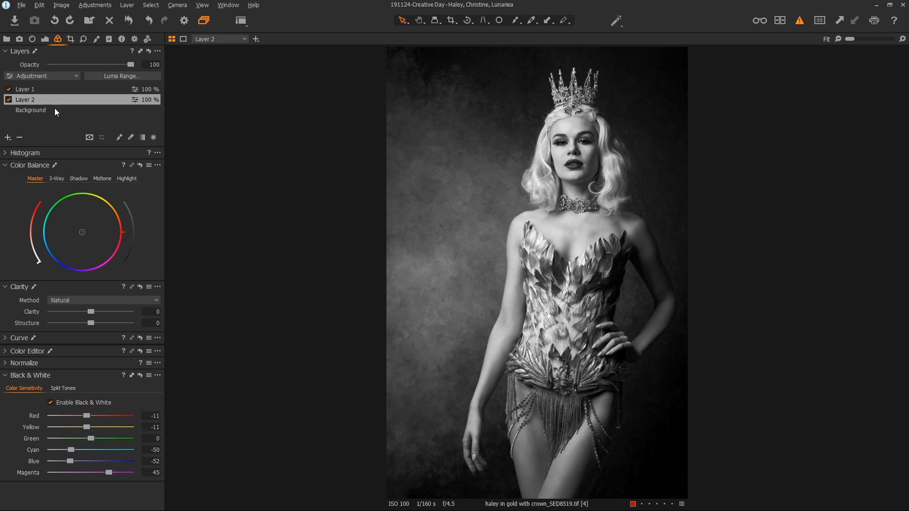
{"action": "left_click", "coordinate": [30, 110]}
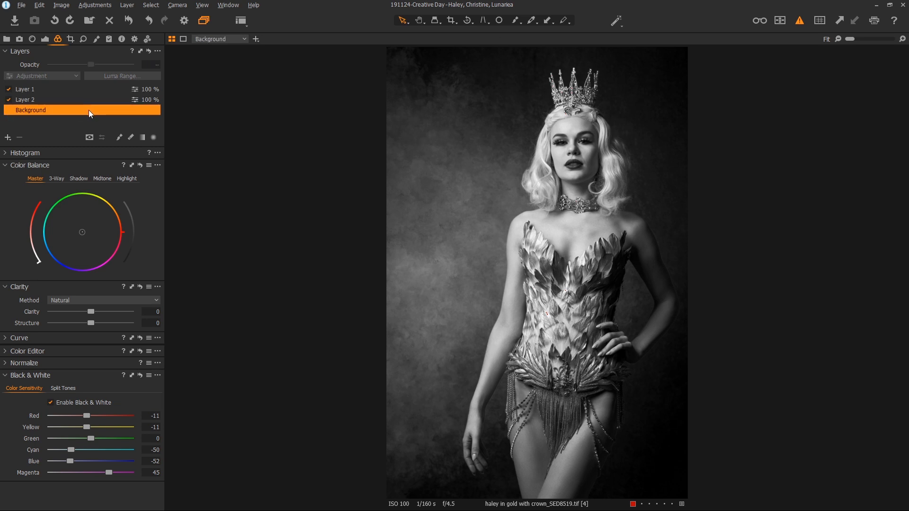
{"action": "mouse_move", "coordinate": [80, 114]}
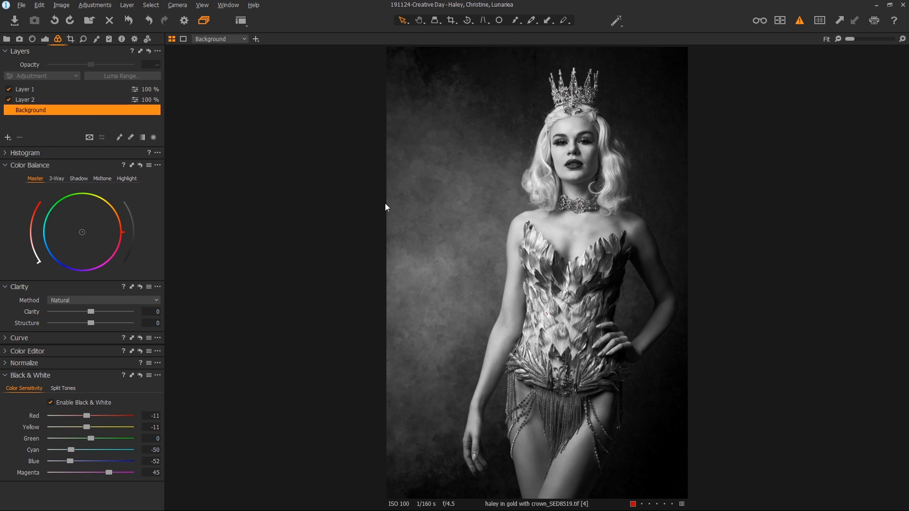
{"action": "left_click", "coordinate": [25, 99]}
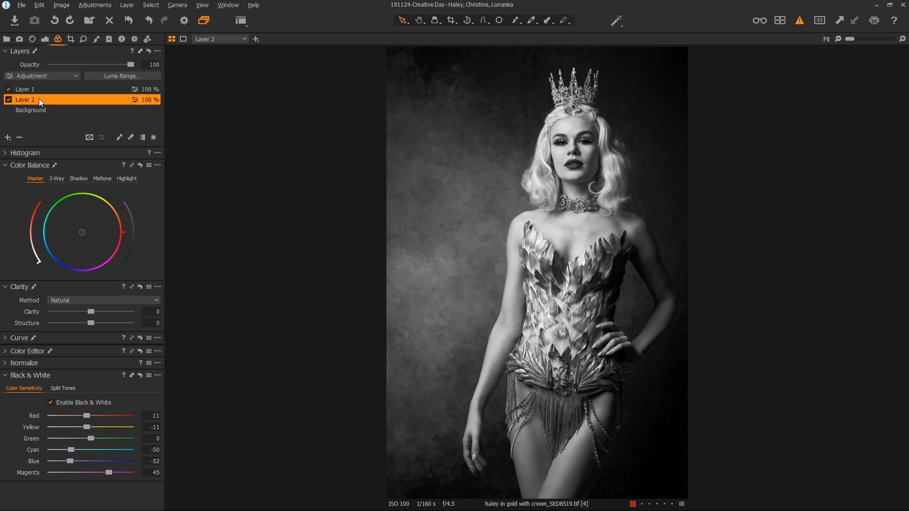
{"action": "mouse_move", "coordinate": [460, 357]}
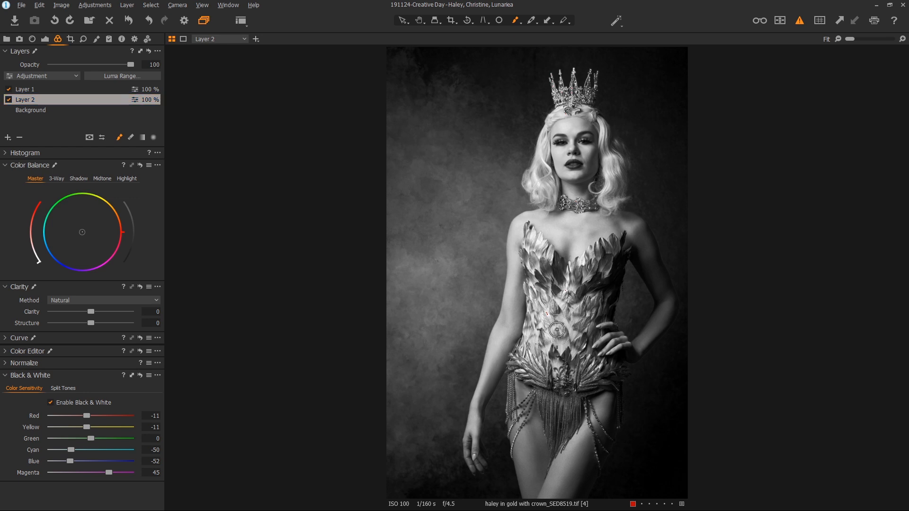
{"action": "mouse_move", "coordinate": [549, 303]}
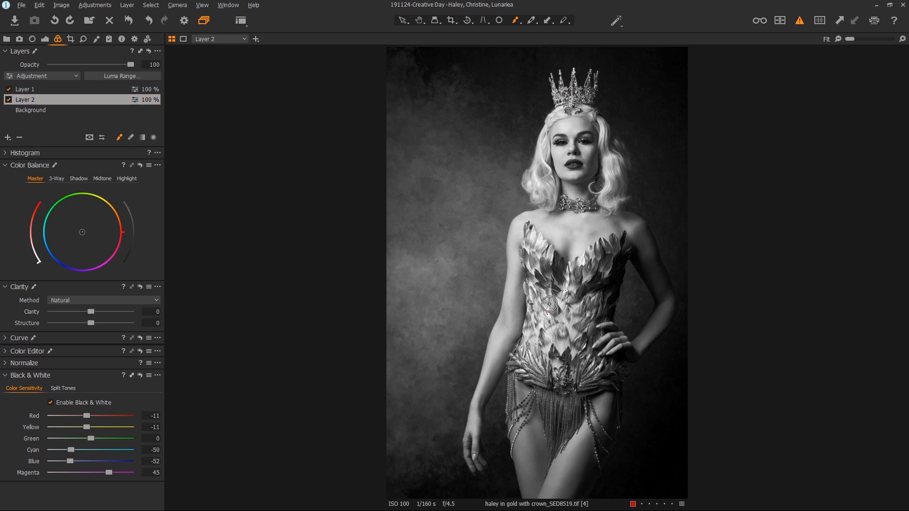
{"action": "mouse_move", "coordinate": [567, 344]}
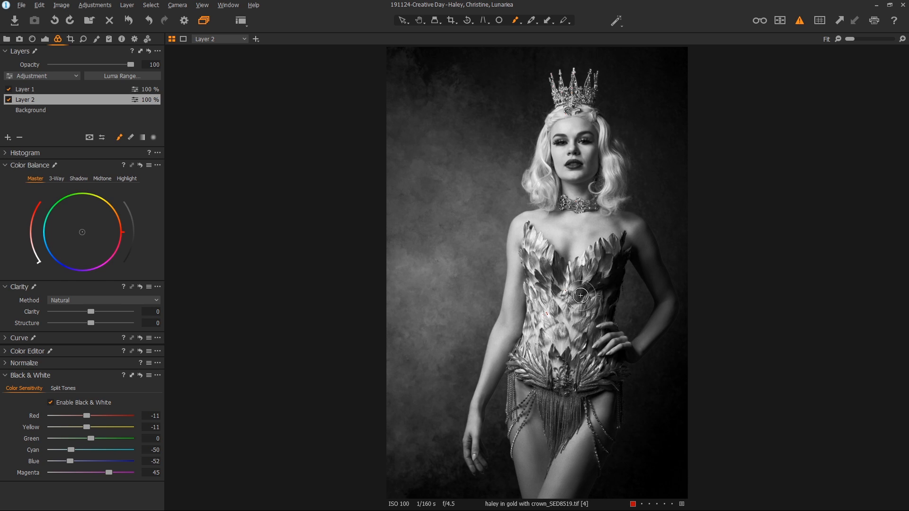
{"action": "mouse_move", "coordinate": [557, 325]}
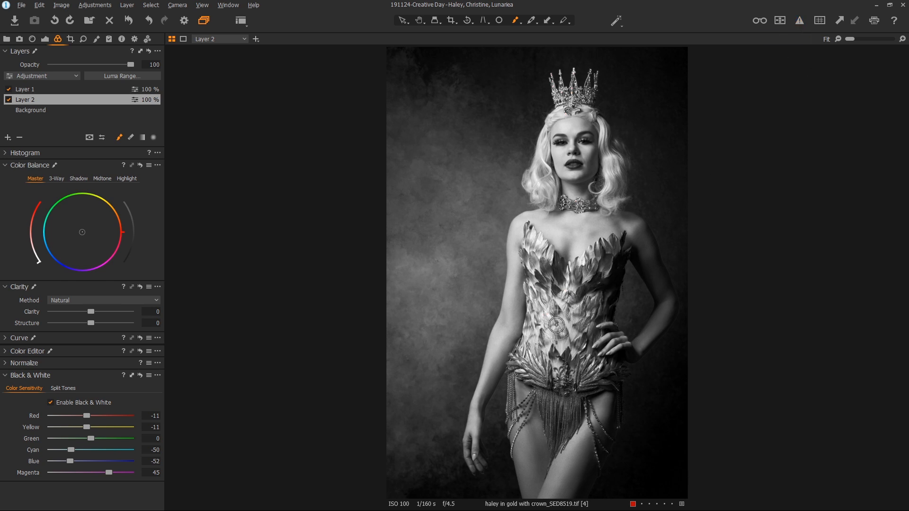
{"action": "mouse_move", "coordinate": [502, 360]}
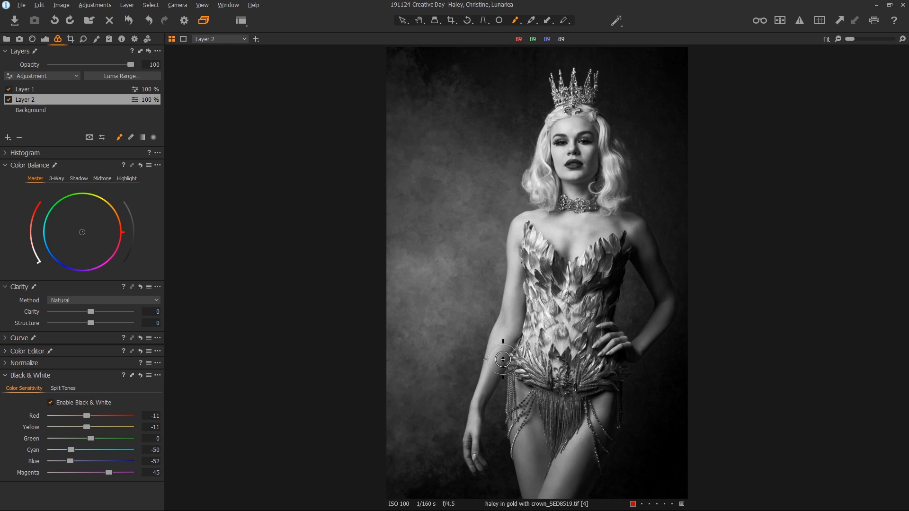
Brush the Layer 2 mask over the whole feathered corset
{"action": "left_click_drag", "start_coordinate": [503, 360], "coordinate": [541, 322]}
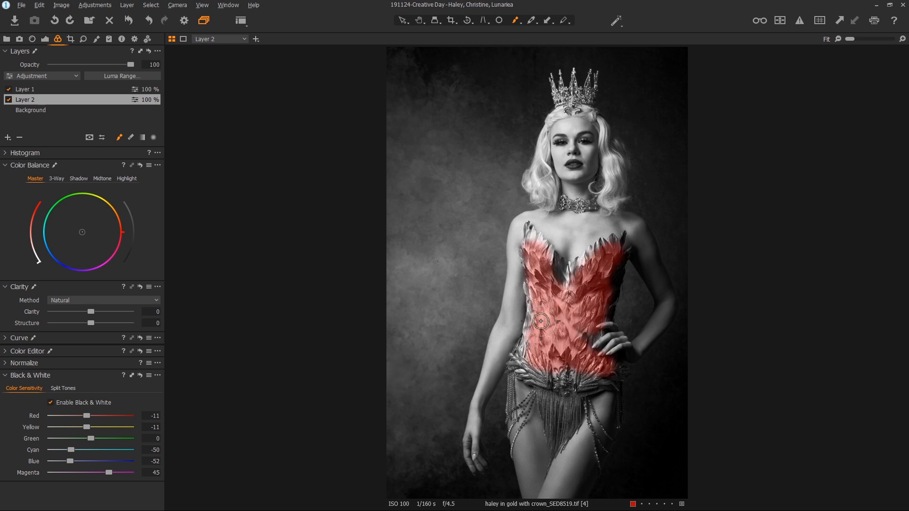
{"action": "left_click_drag", "start_coordinate": [541, 322], "coordinate": [593, 372]}
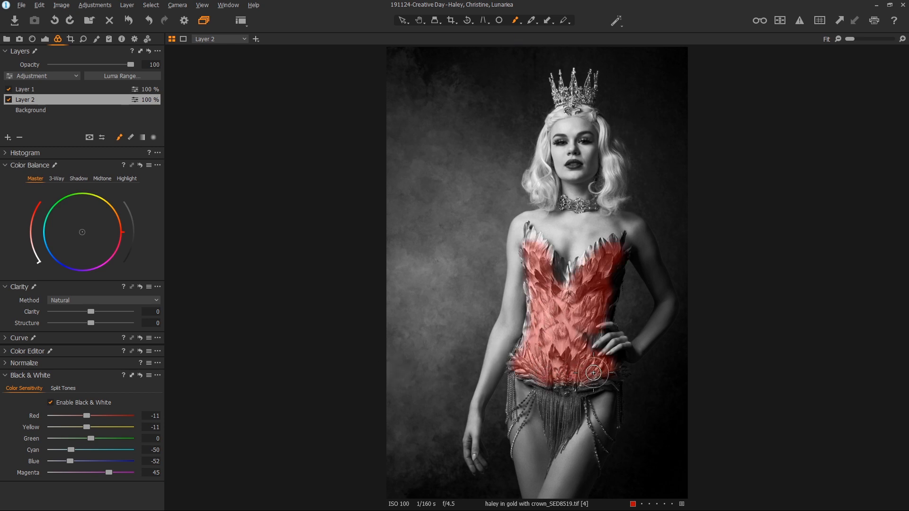
{"action": "left_click_drag", "start_coordinate": [593, 373], "coordinate": [572, 298]}
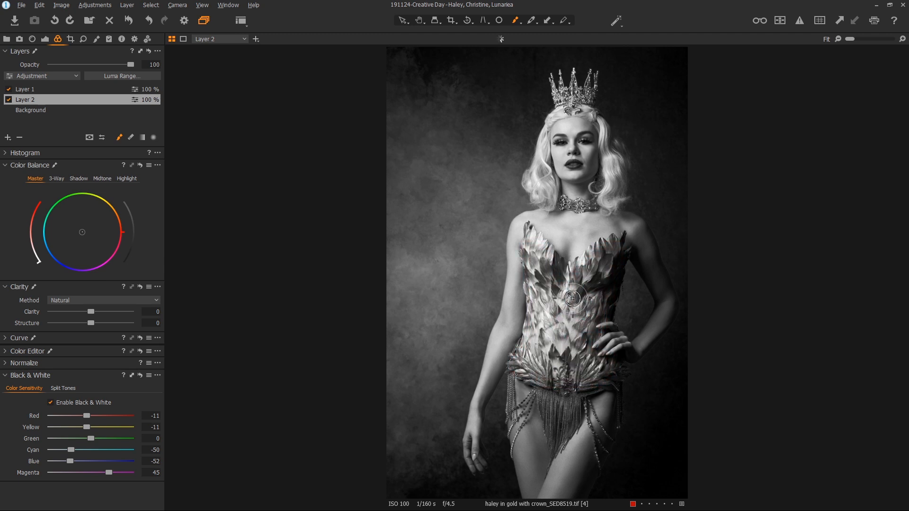
{"action": "left_click_drag", "start_coordinate": [572, 298], "coordinate": [556, 328]}
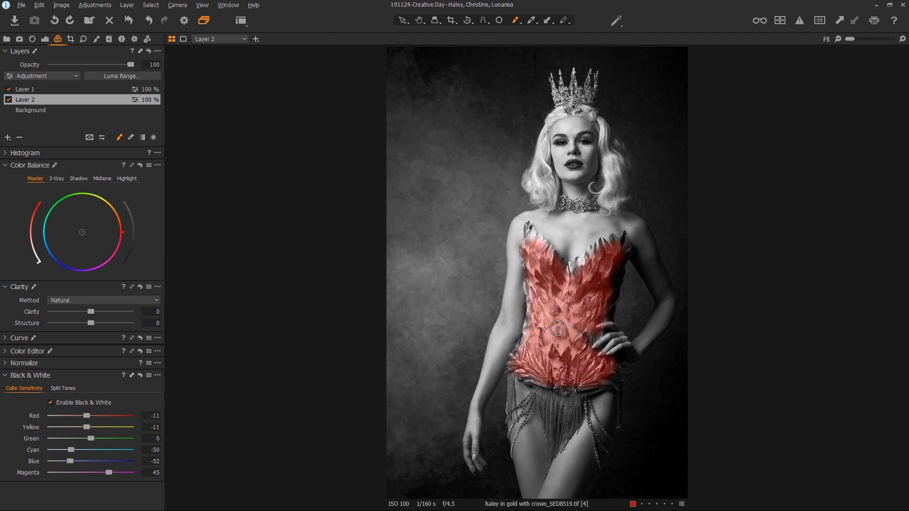
{"action": "left_click_drag", "start_coordinate": [557, 329], "coordinate": [544, 382]}
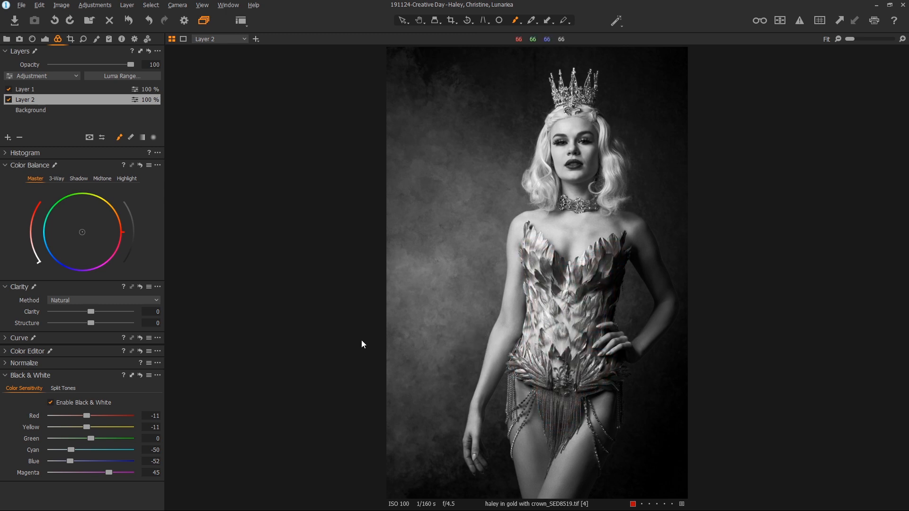
Set the corset layer's clarity to Classic method at 38 and compare it against the unadjusted view
{"action": "left_click", "coordinate": [105, 301]}
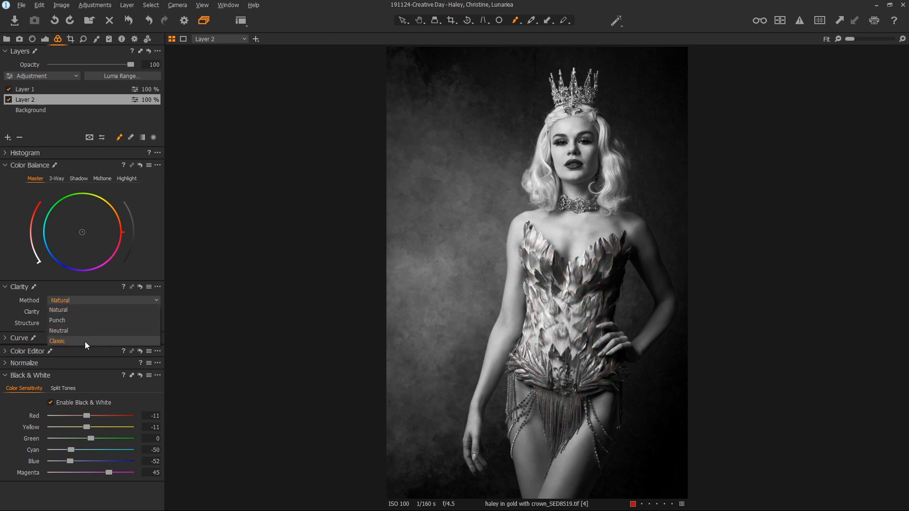
{"action": "left_click", "coordinate": [57, 341]}
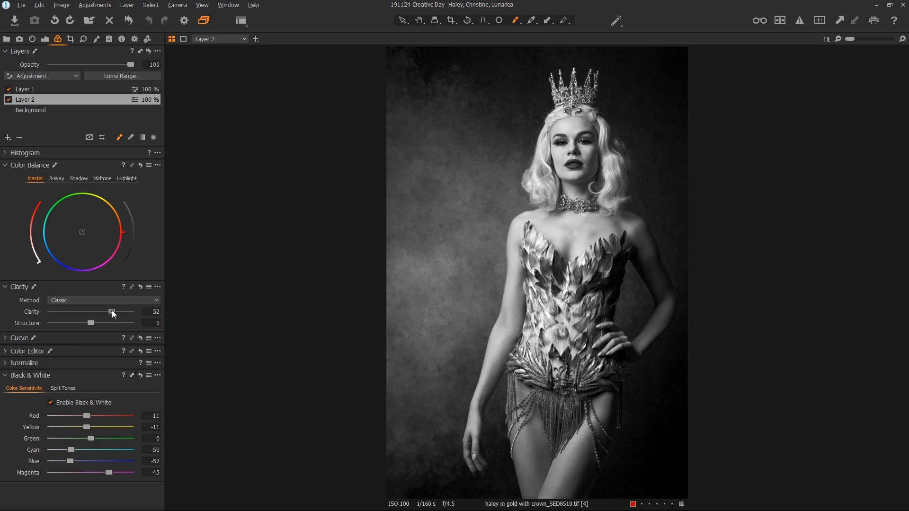
{"action": "left_click_drag", "start_coordinate": [112, 312], "coordinate": [110, 312]}
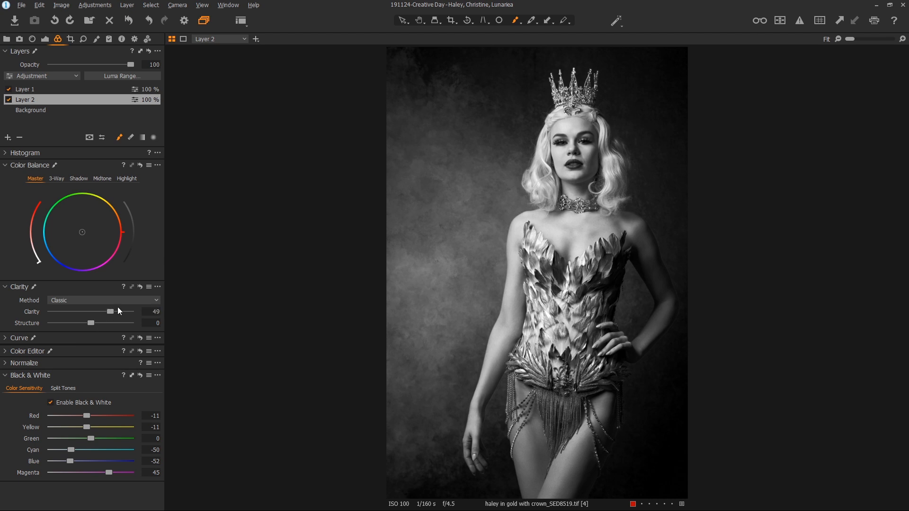
{"action": "left_click_drag", "start_coordinate": [111, 312], "coordinate": [106, 312]}
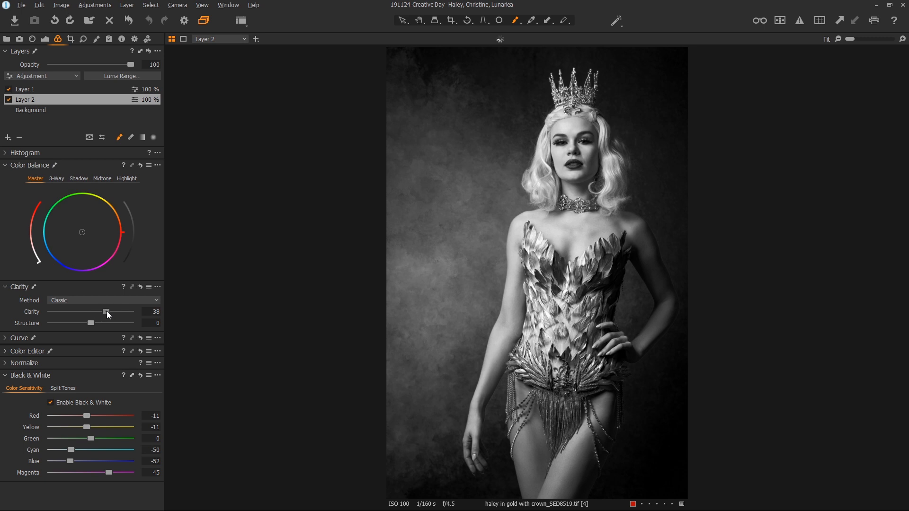
{"action": "mouse_move", "coordinate": [140, 287]}
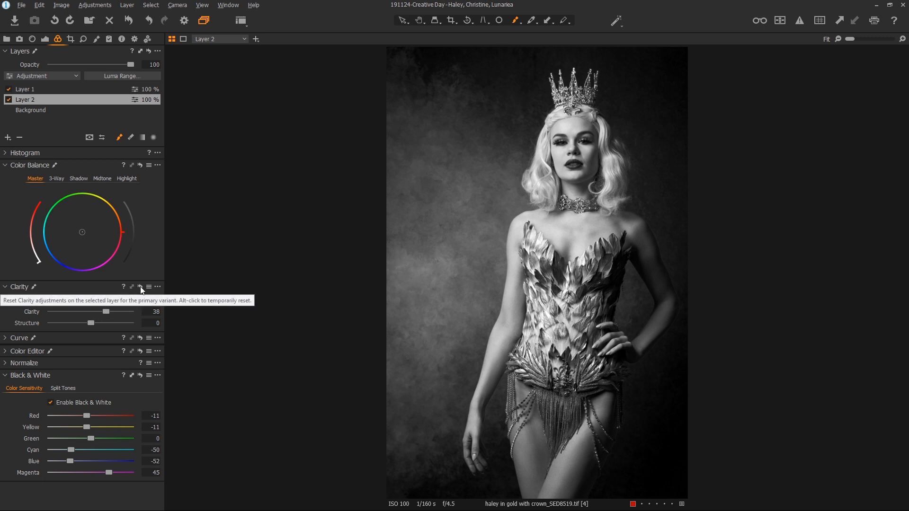
{"action": "left_click", "coordinate": [140, 286]}
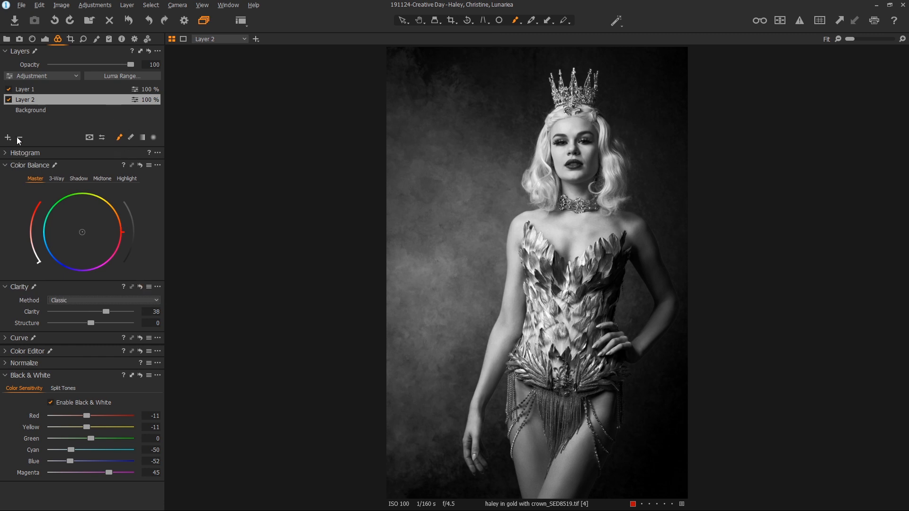
Create Layer 3 and brush its mask over the model's platinum hair, including the top and edge
{"action": "left_click", "coordinate": [8, 136]}
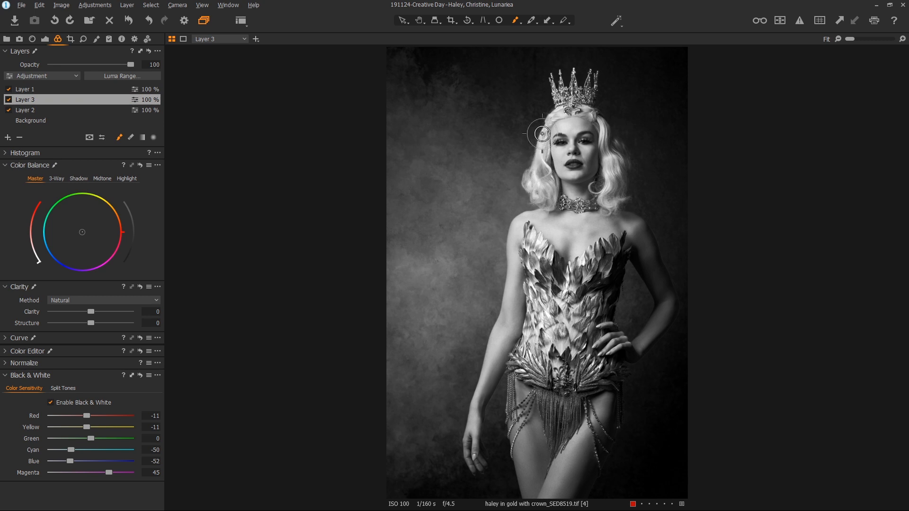
{"action": "mouse_move", "coordinate": [618, 201]}
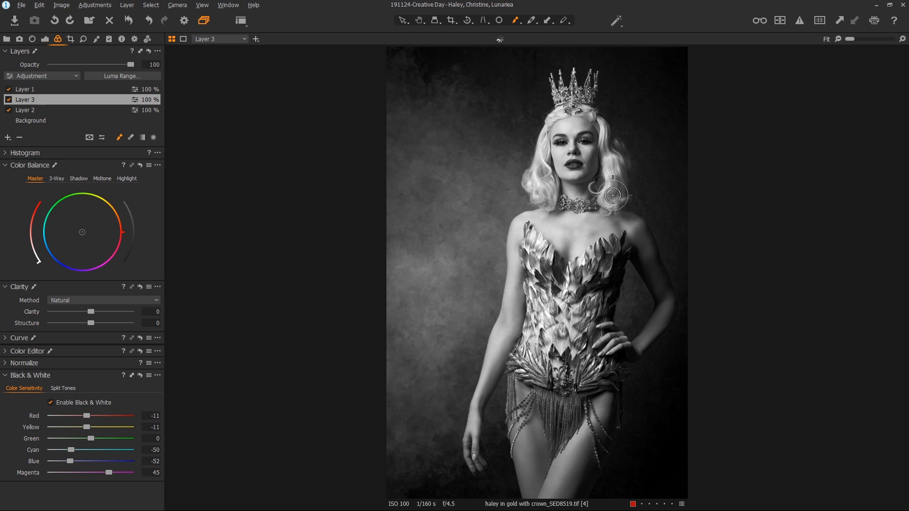
{"action": "left_click_drag", "start_coordinate": [613, 195], "coordinate": [507, 108]}
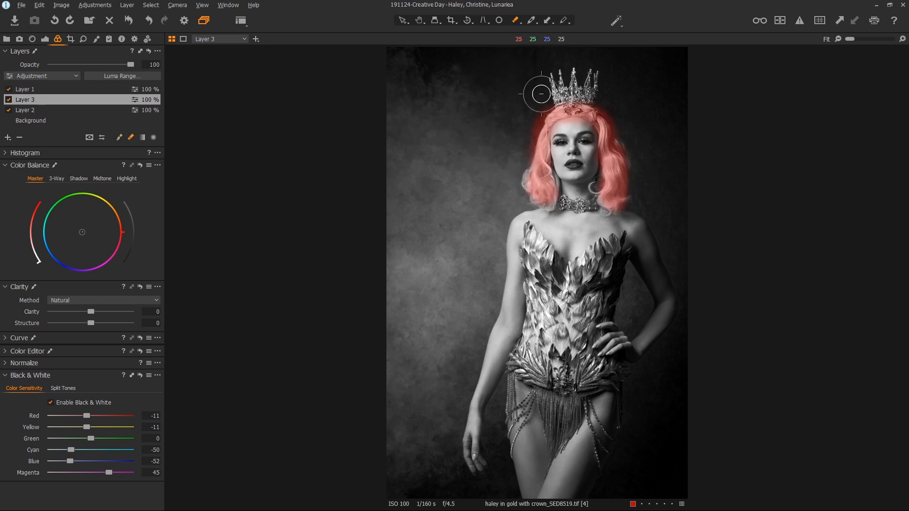
{"action": "left_click_drag", "start_coordinate": [539, 94], "coordinate": [534, 114]}
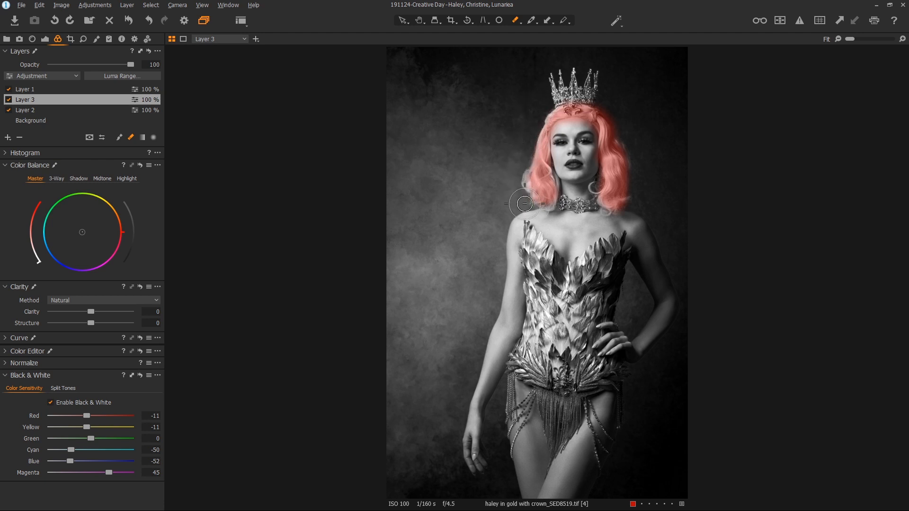
{"action": "mouse_move", "coordinate": [590, 134]}
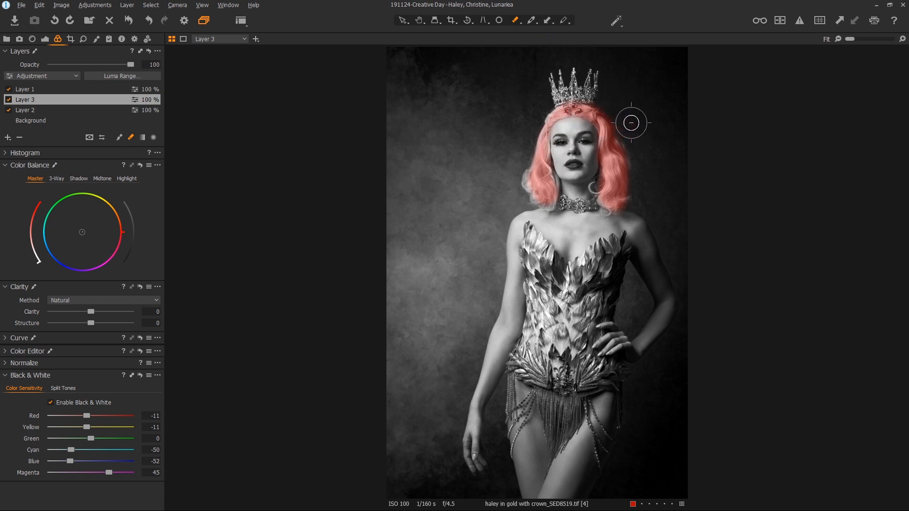
{"action": "left_click_drag", "start_coordinate": [631, 122], "coordinate": [631, 203]}
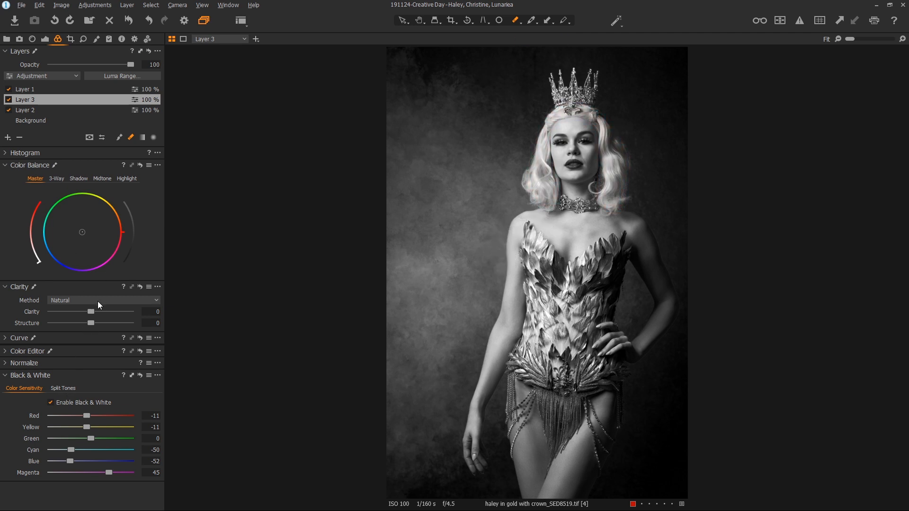
Trial Punch clarity on the hair layer, settle it at 5, and return to Layer 2
{"action": "left_click_drag", "start_coordinate": [90, 311], "coordinate": [113, 312]}
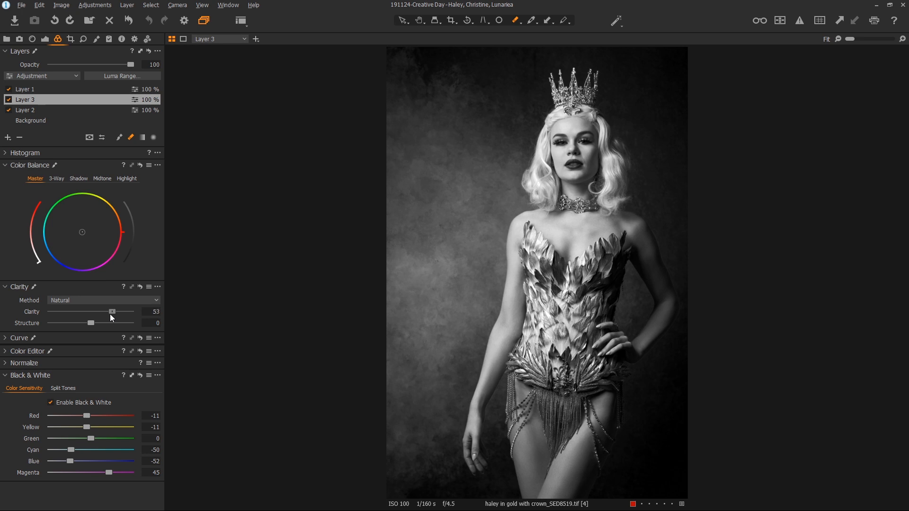
{"action": "left_click", "coordinate": [104, 300]}
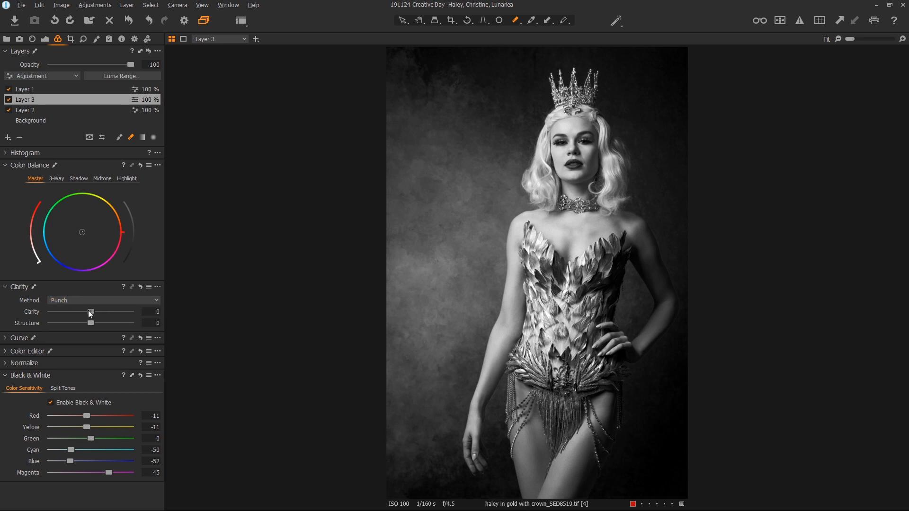
{"action": "left_click_drag", "start_coordinate": [90, 312], "coordinate": [97, 312]}
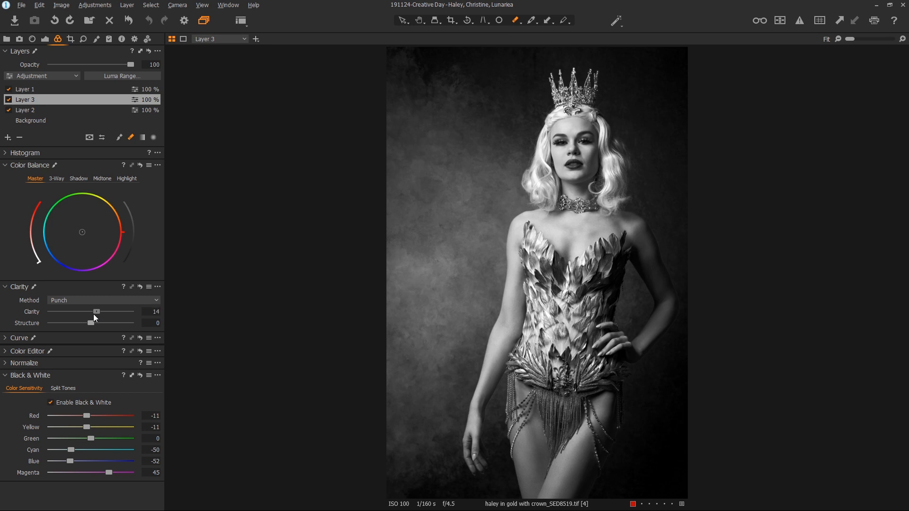
{"action": "left_click_drag", "start_coordinate": [96, 312], "coordinate": [93, 312]}
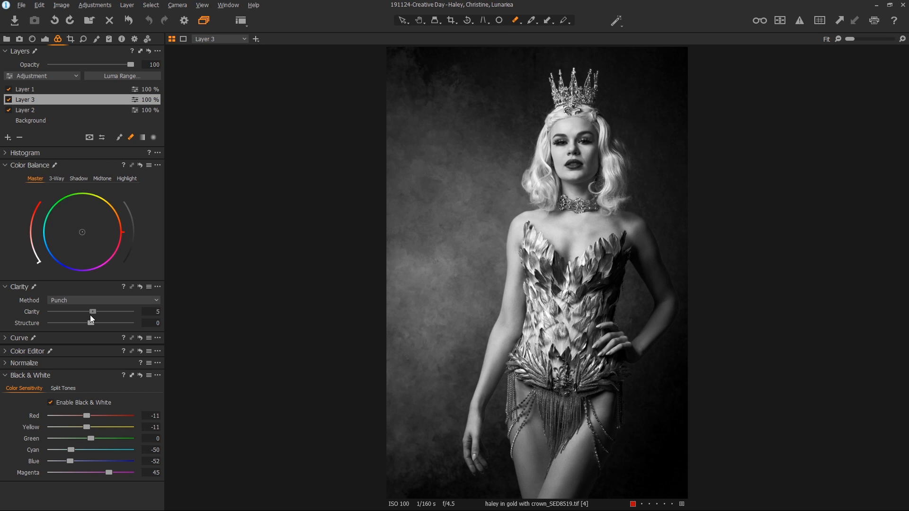
{"action": "left_click", "coordinate": [21, 110]}
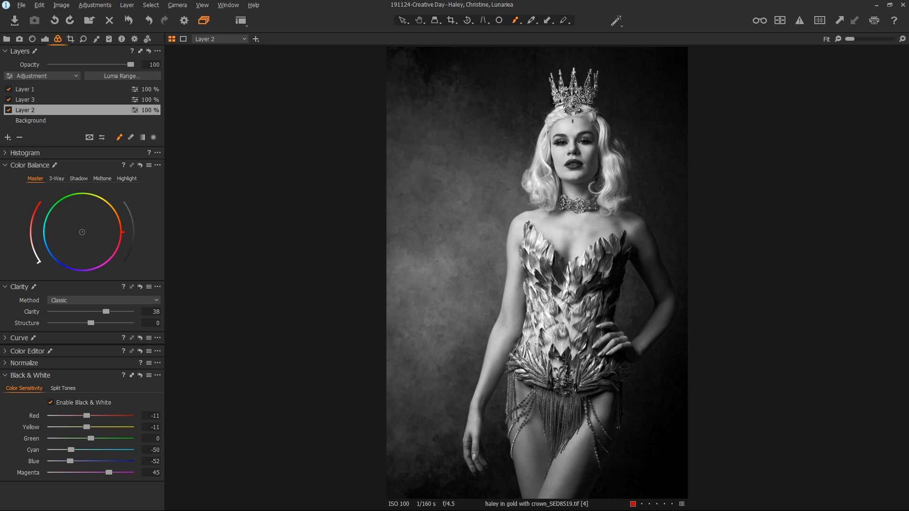
{"action": "left_click", "coordinate": [8, 109]}
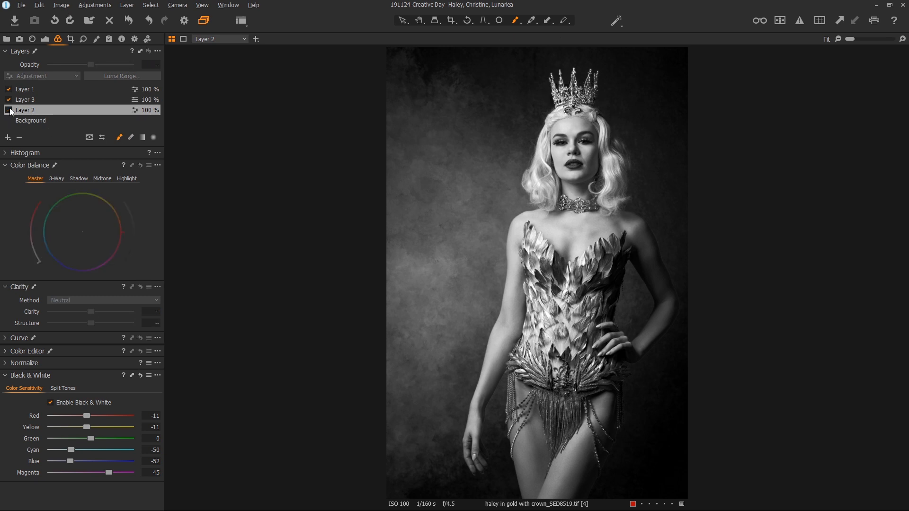
{"action": "left_click", "coordinate": [7, 110]}
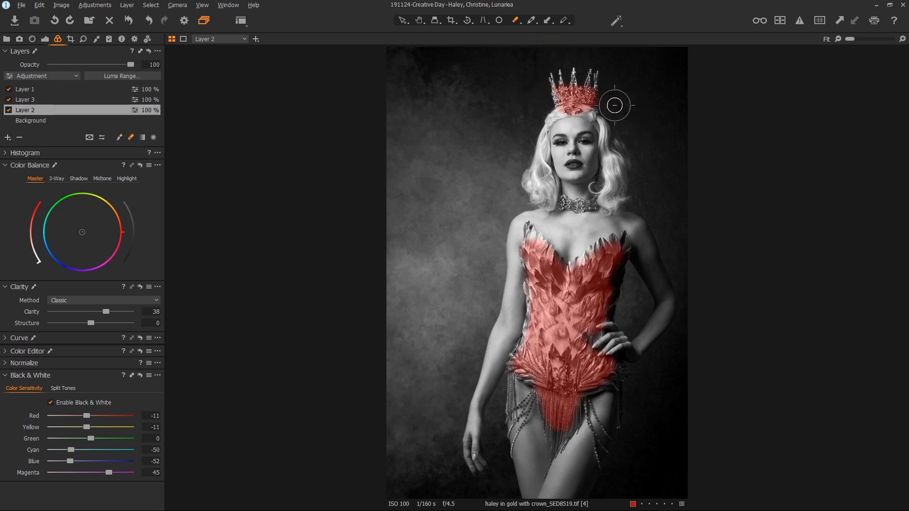
{"action": "mouse_move", "coordinate": [465, 87]}
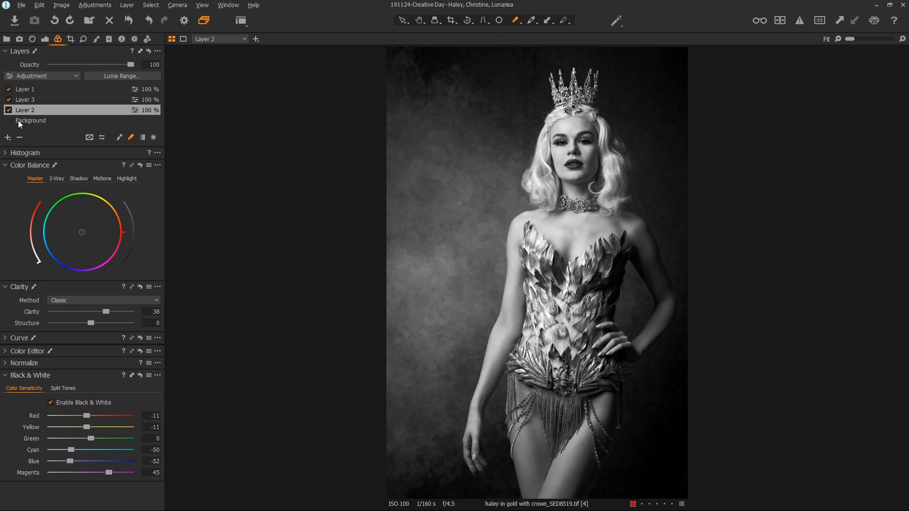
{"action": "left_click", "coordinate": [28, 110]}
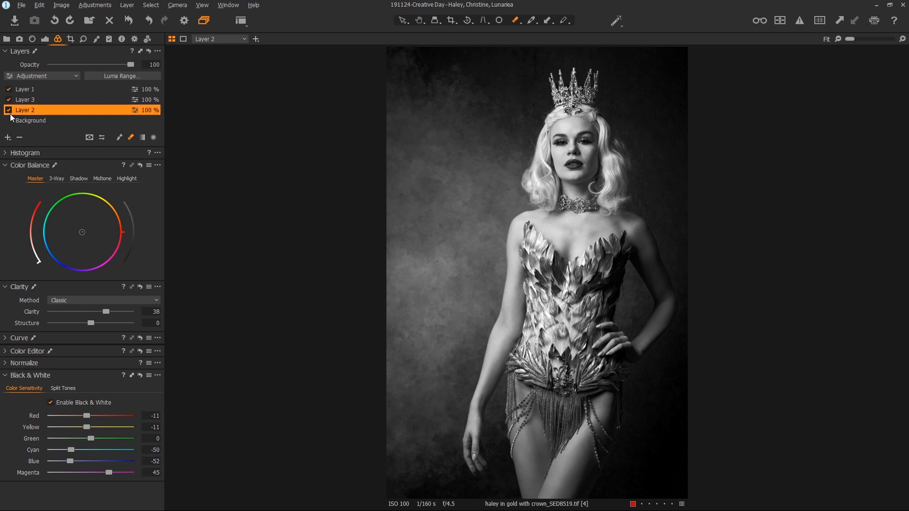
{"action": "left_click", "coordinate": [7, 110]}
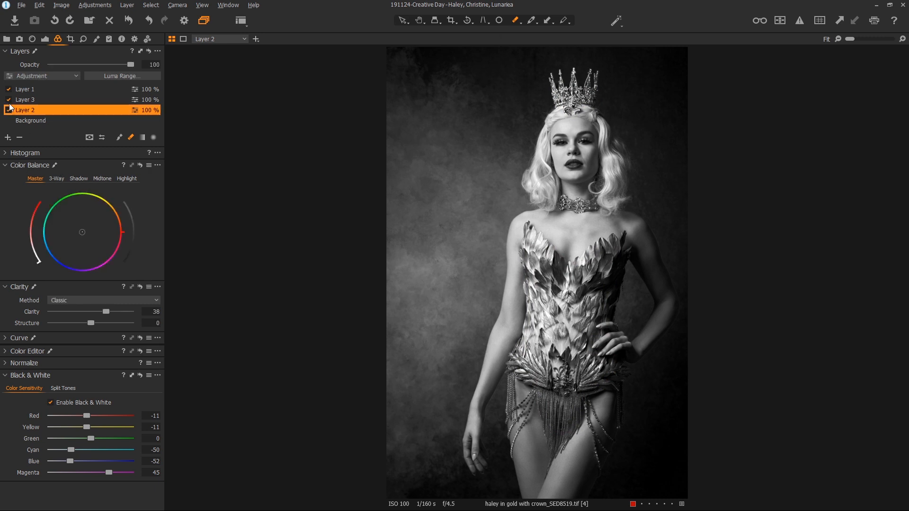
{"action": "left_click", "coordinate": [6, 110]}
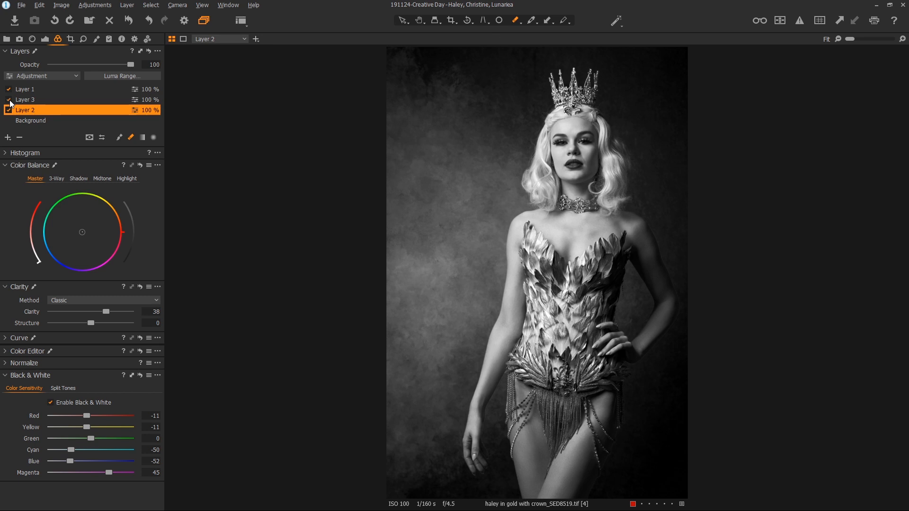
{"action": "left_click", "coordinate": [24, 100]}
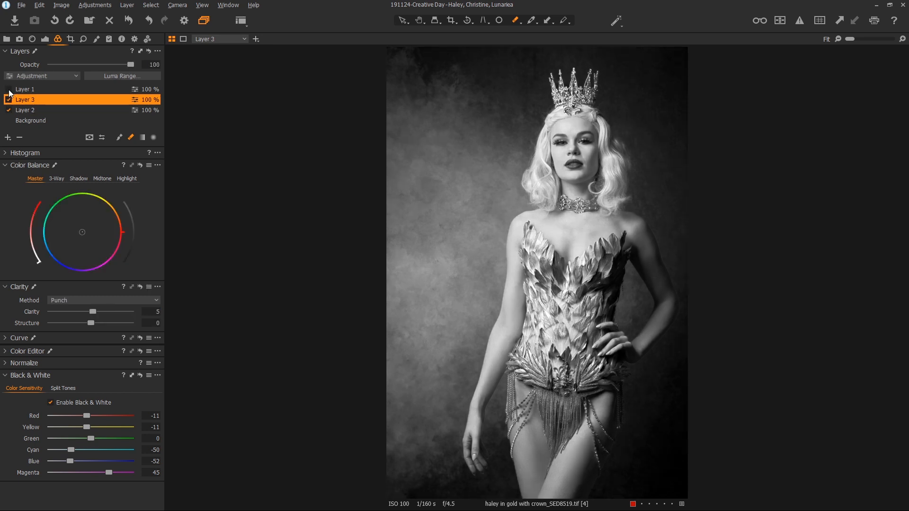
Try clarity values and methods on the hair layer, ending with Neutral method at 24
{"action": "left_click", "coordinate": [8, 89]}
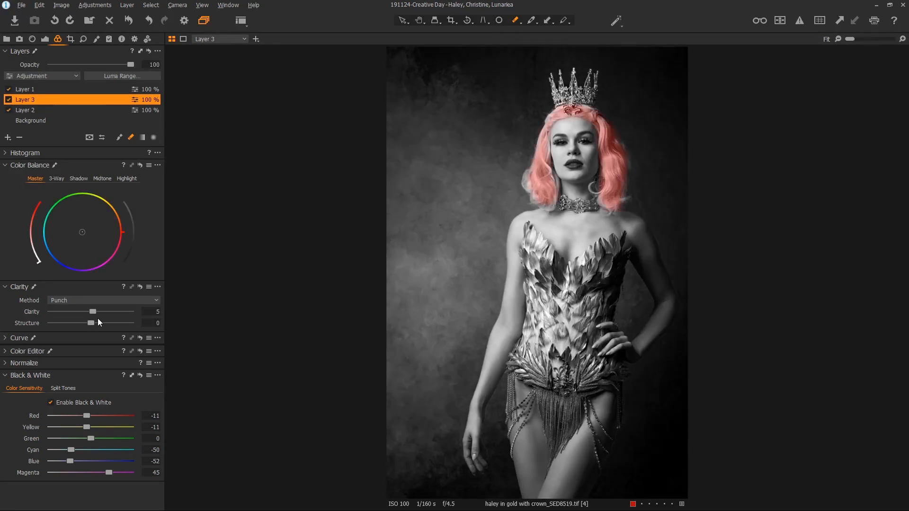
{"action": "left_click_drag", "start_coordinate": [93, 312], "coordinate": [104, 311]}
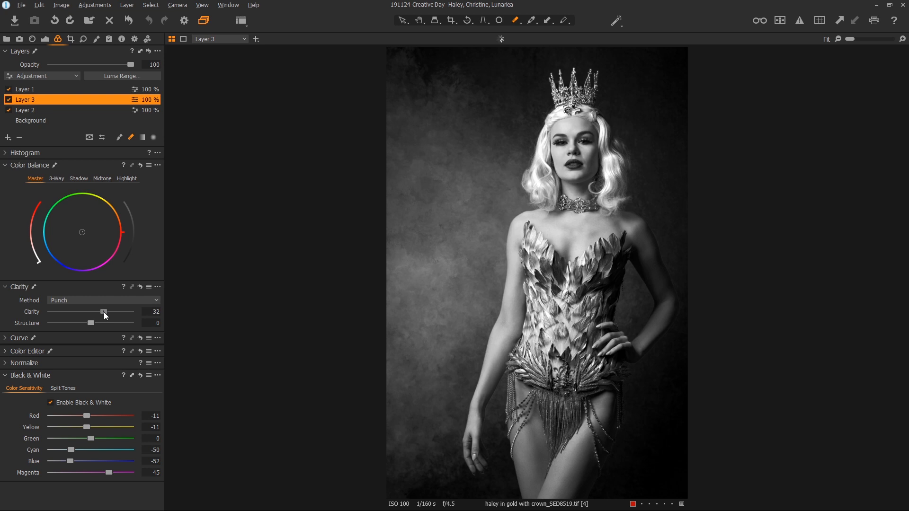
{"action": "left_click", "coordinate": [104, 301]}
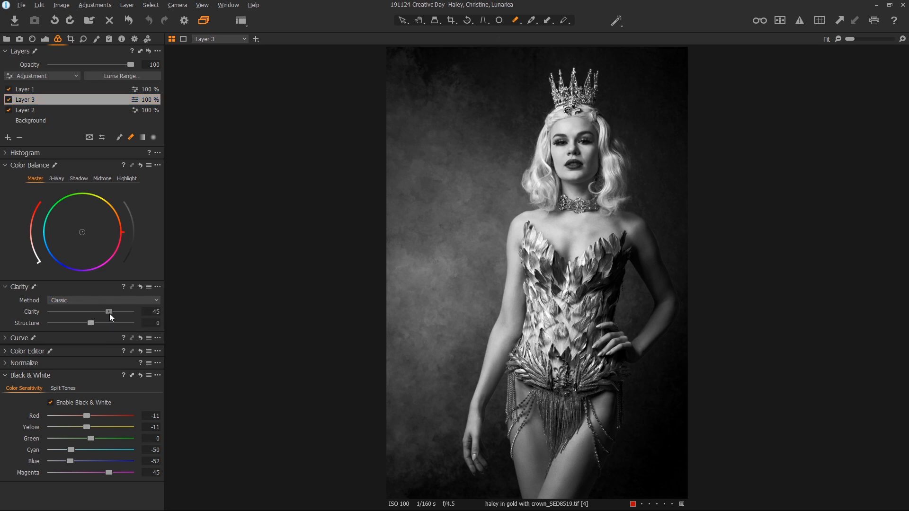
{"action": "left_click_drag", "start_coordinate": [109, 311], "coordinate": [91, 312]}
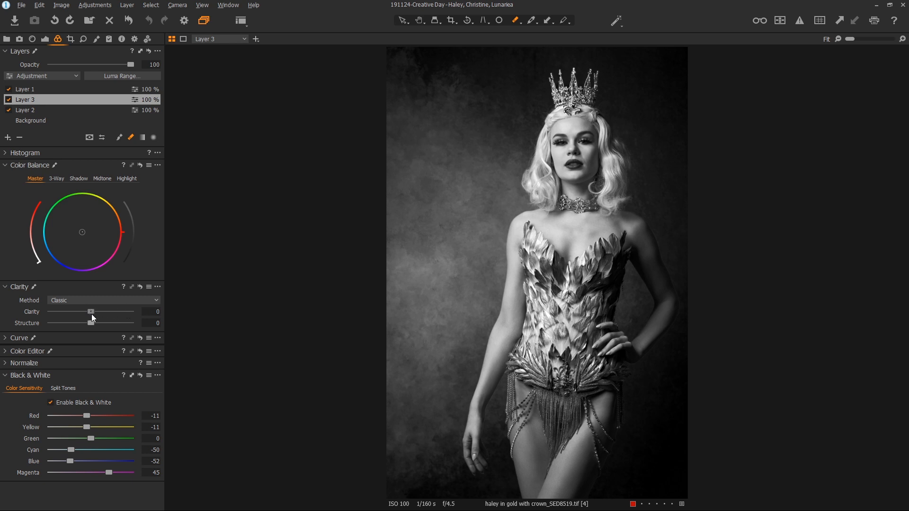
{"action": "left_click", "coordinate": [104, 300]}
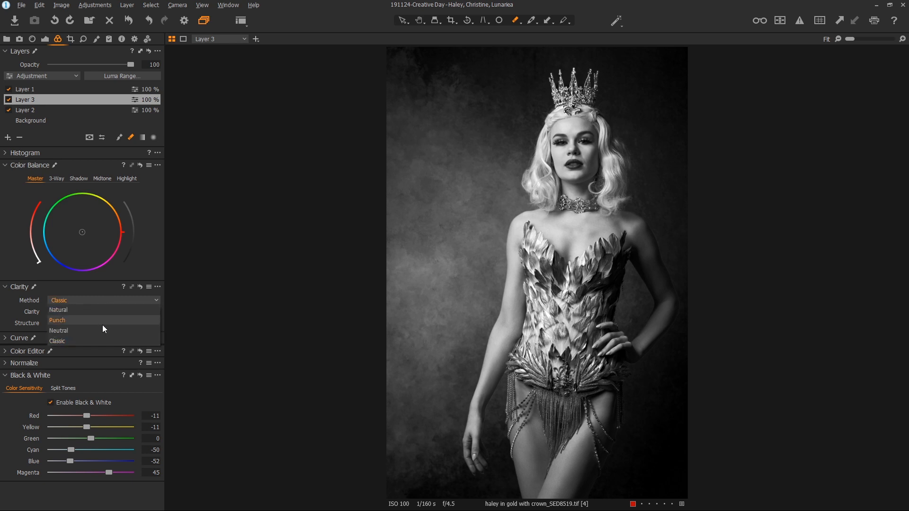
{"action": "left_click", "coordinate": [59, 331]}
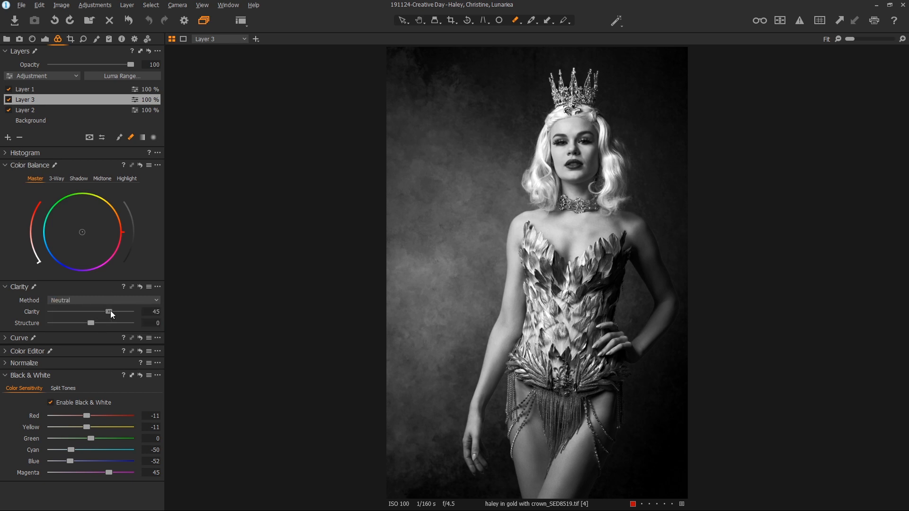
{"action": "left_click_drag", "start_coordinate": [107, 312], "coordinate": [100, 311]}
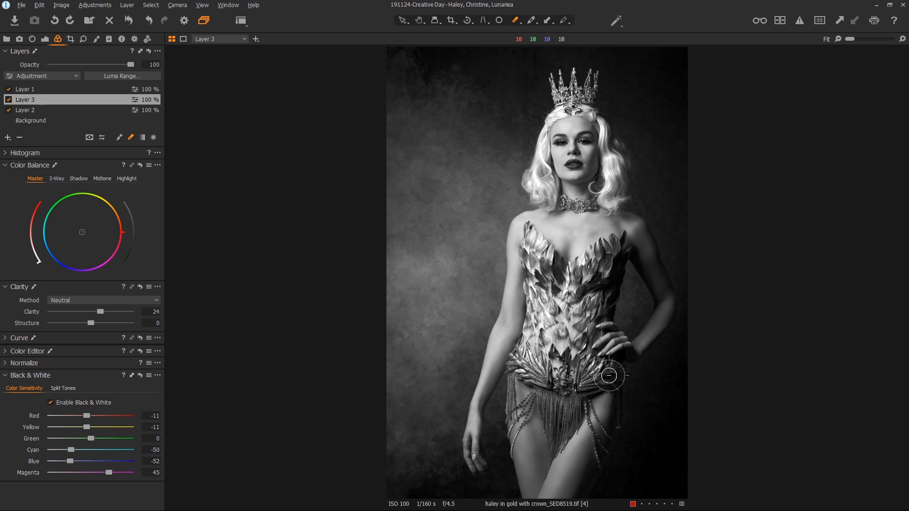
{"action": "mouse_move", "coordinate": [559, 358]}
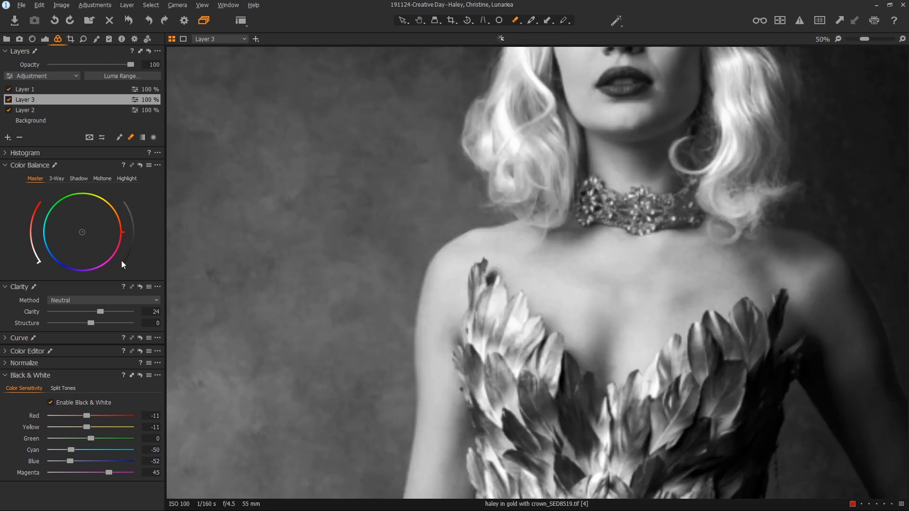
{"action": "left_click", "coordinate": [24, 110]}
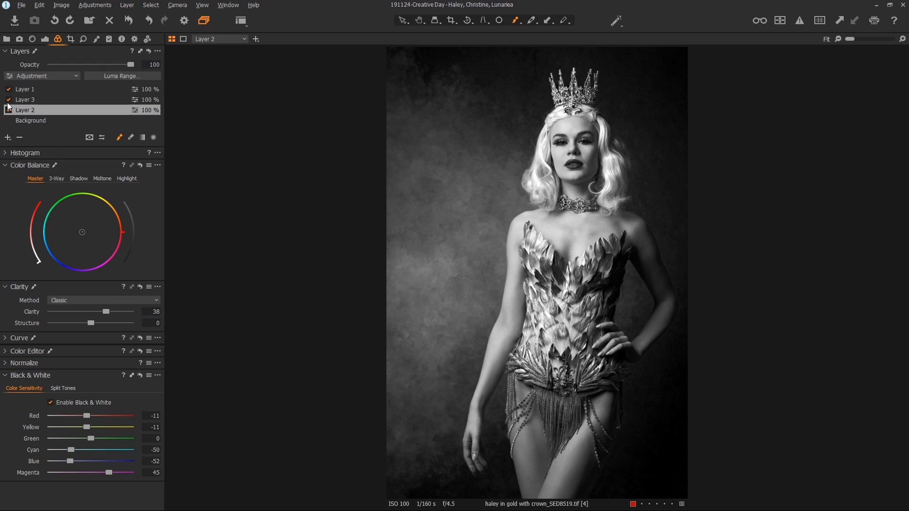
{"action": "left_click", "coordinate": [7, 110]}
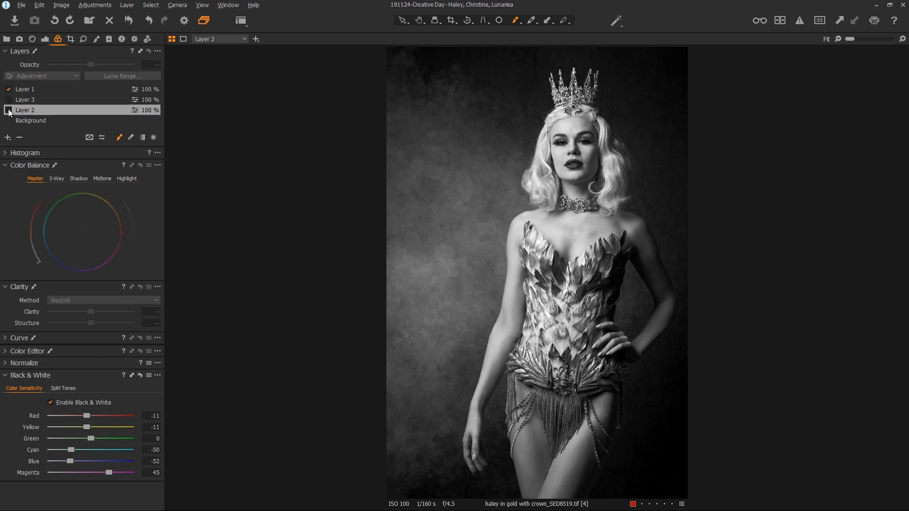
{"action": "left_click", "coordinate": [8, 110]}
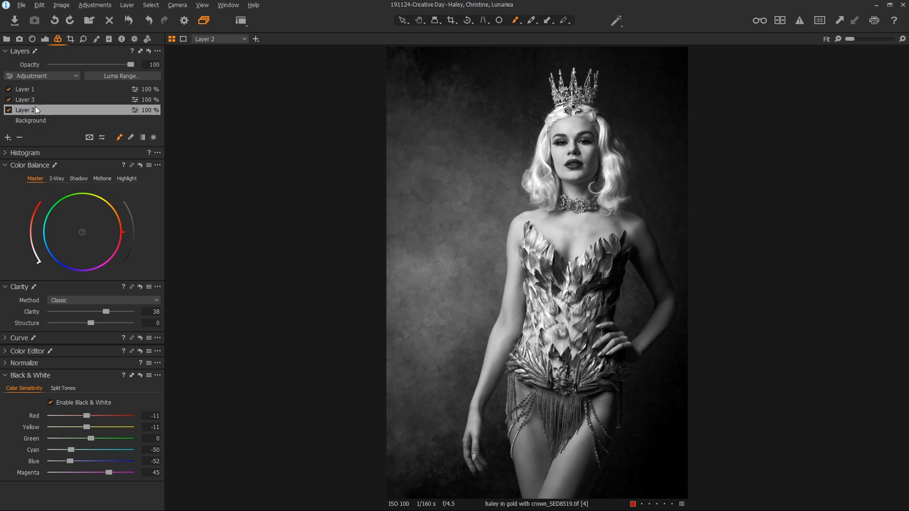
{"action": "left_click", "coordinate": [31, 120]}
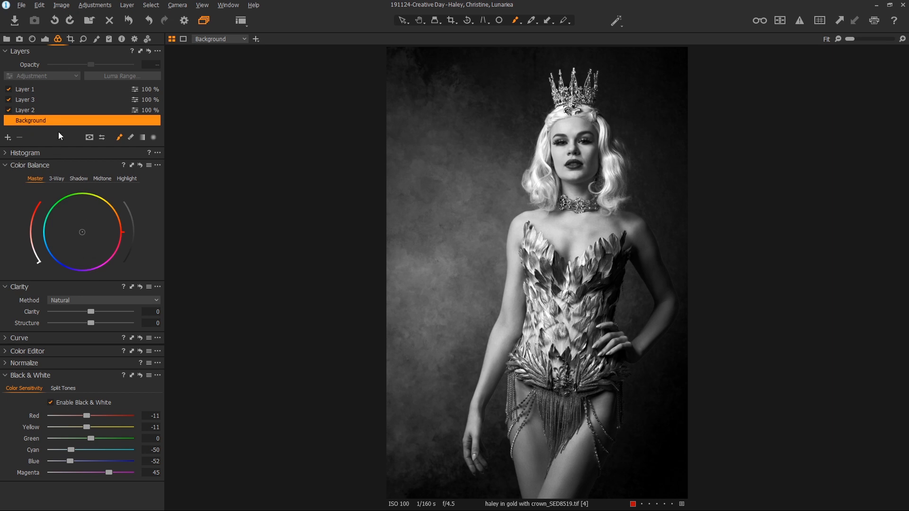
{"action": "mouse_move", "coordinate": [65, 123]}
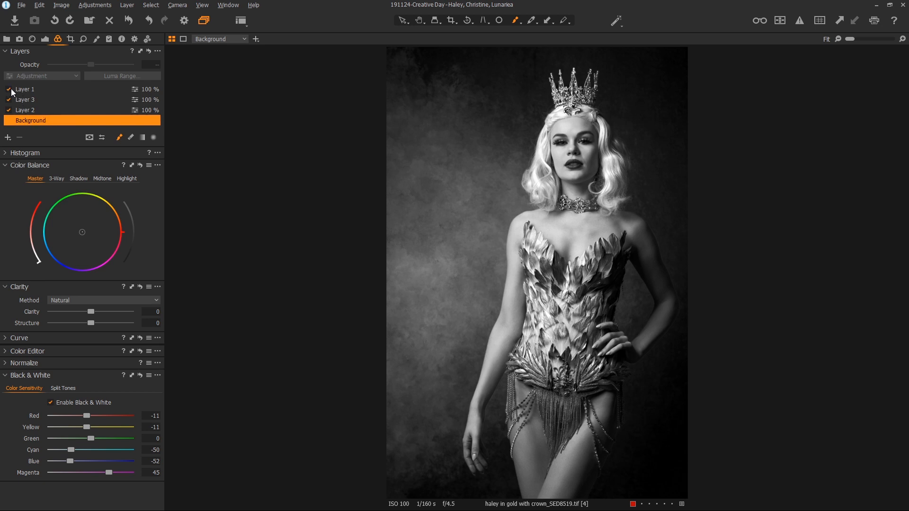
Toggle Layer 1's adjustment off and back on to compare its effect on the portrait
{"action": "left_click", "coordinate": [7, 89]}
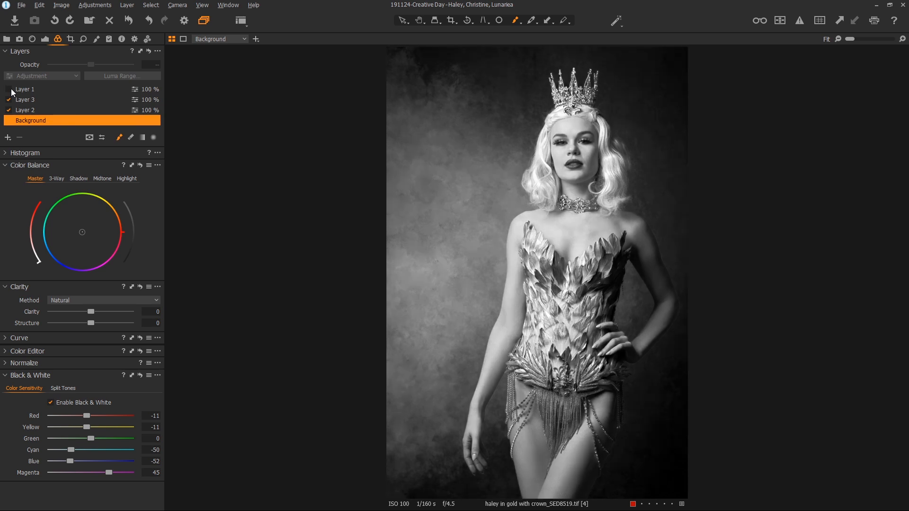
{"action": "left_click", "coordinate": [7, 89]}
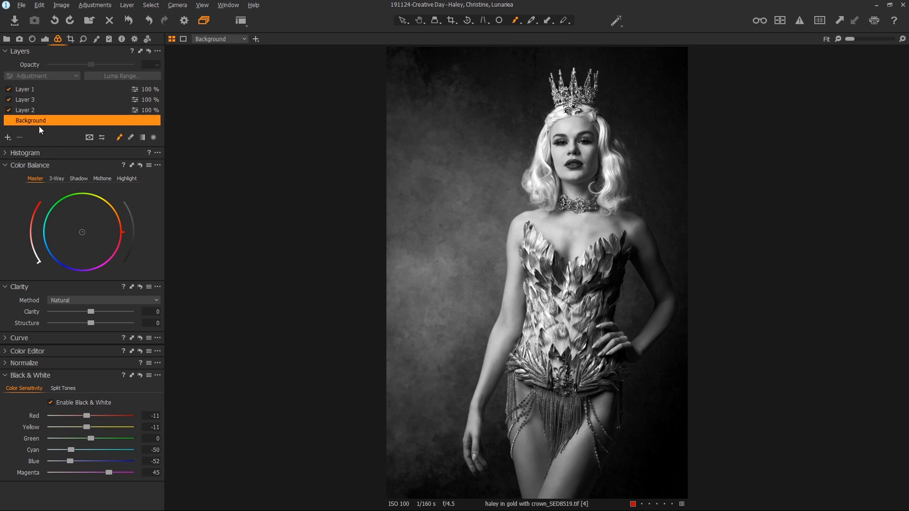
{"action": "mouse_move", "coordinate": [284, 291]}
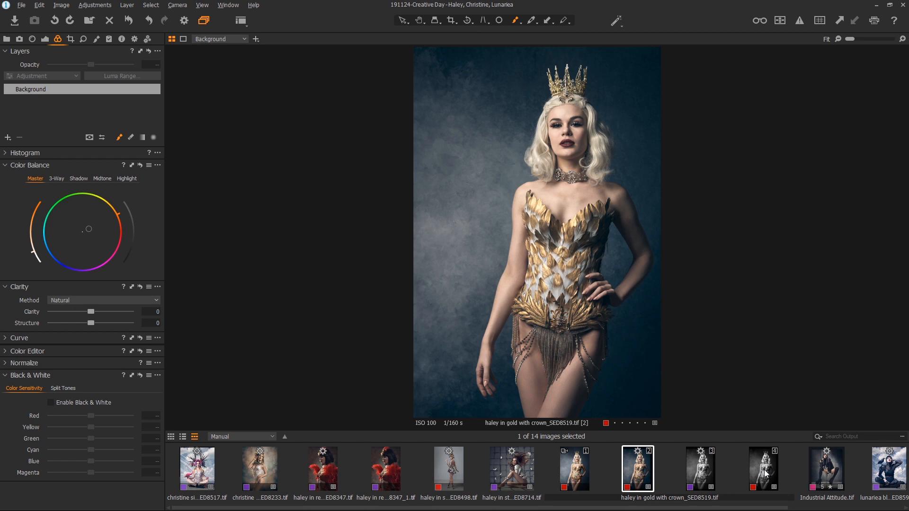
{"action": "mouse_move", "coordinate": [782, 234]}
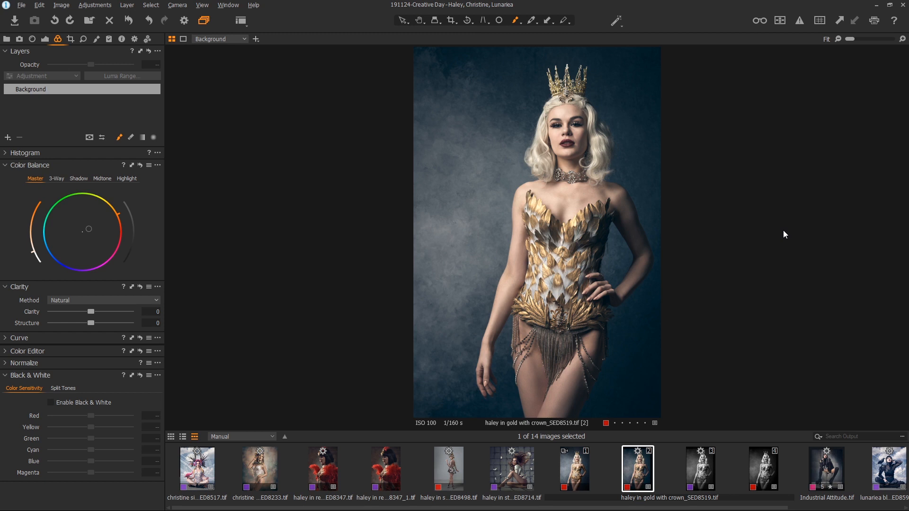
{"action": "mouse_move", "coordinate": [858, 329]}
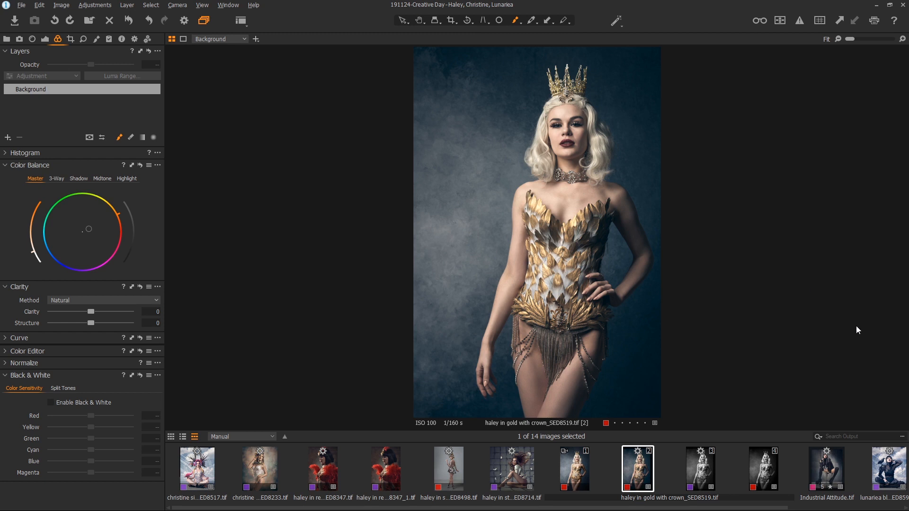